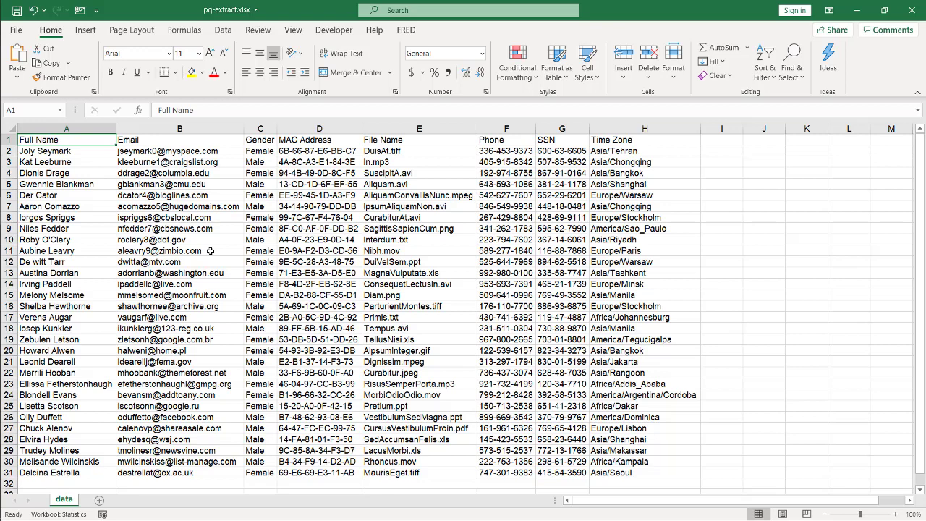
mouse_move(320, 179)
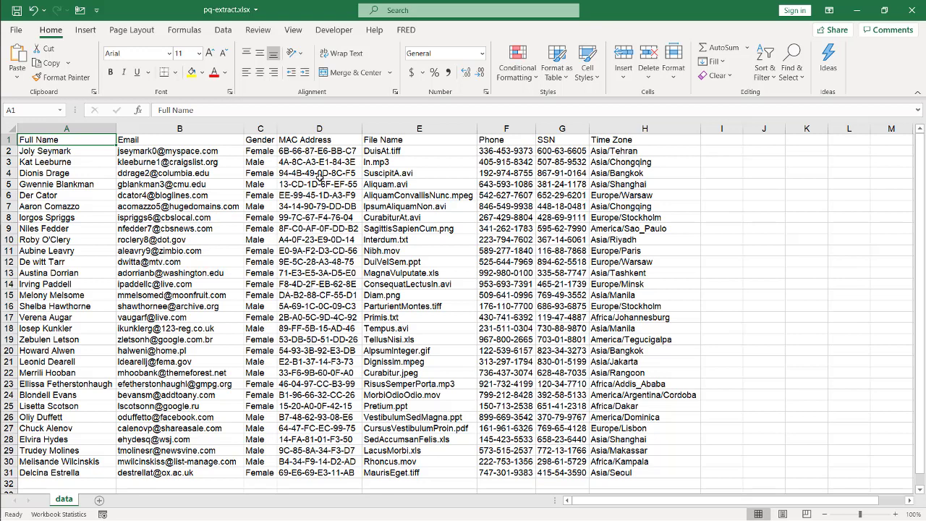
mouse_move(259, 168)
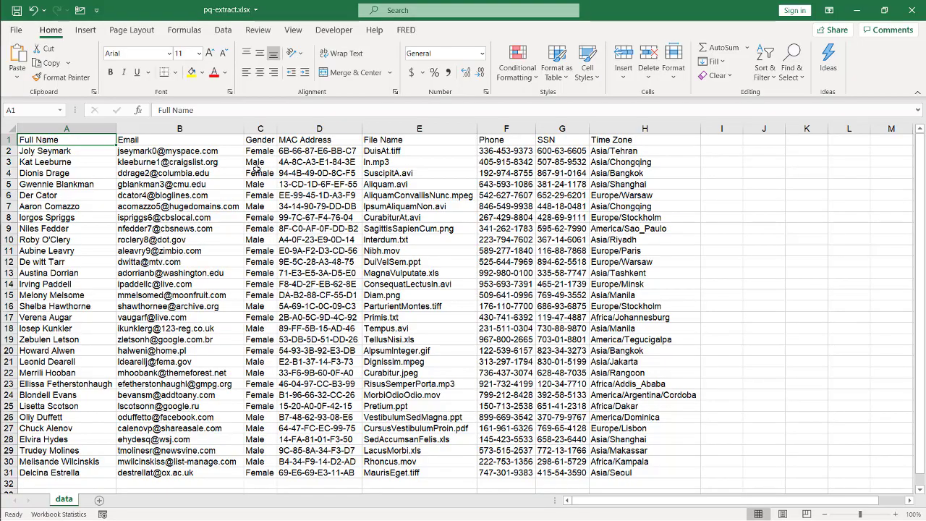
Step: Inspect Gender and MAC values, load Table1 into Power Query, and browse Add Column and Transform
click(260, 150)
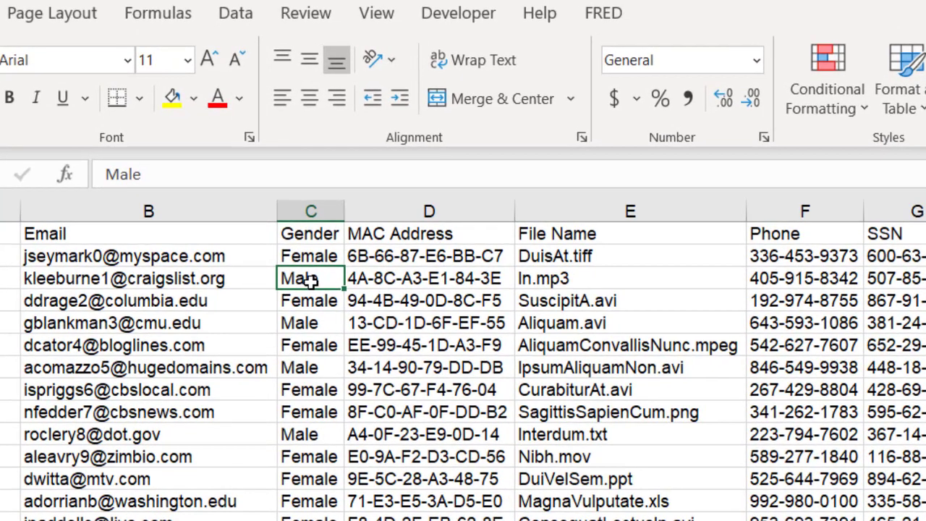
click(428, 256)
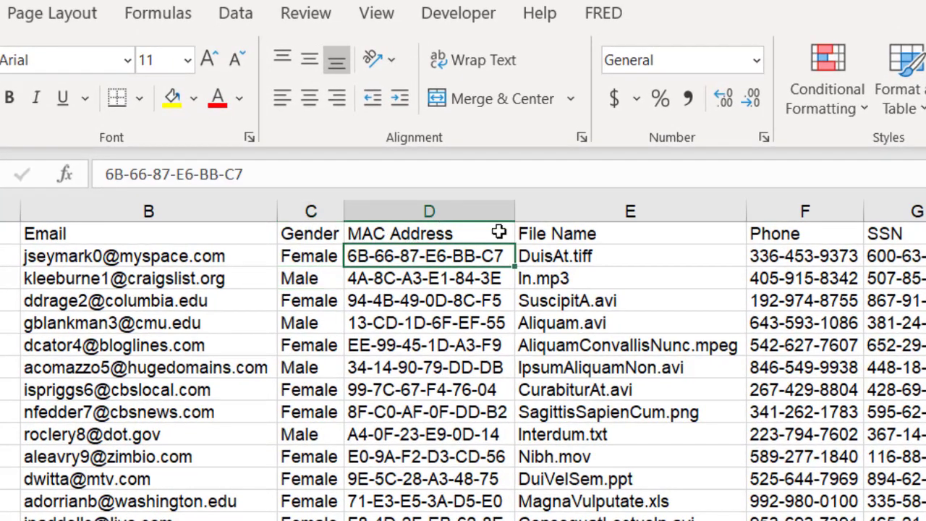
mouse_move(409, 256)
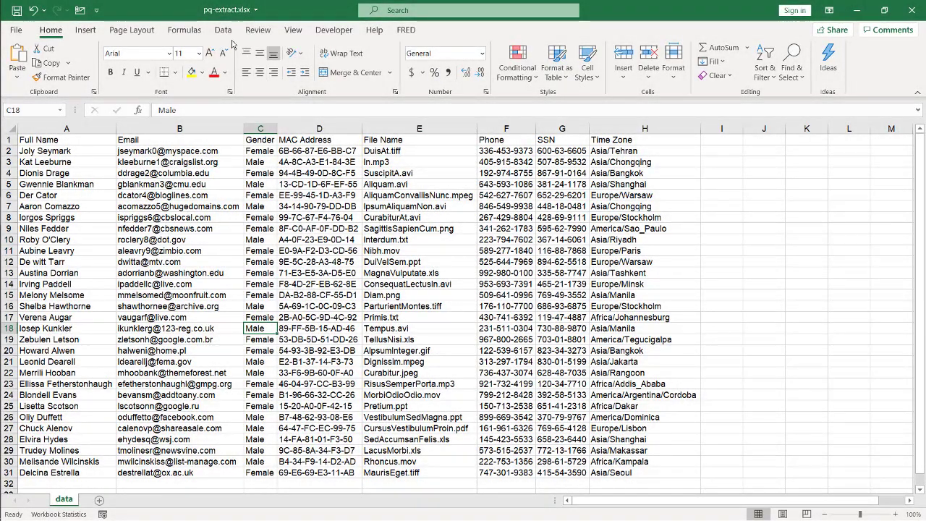
click(223, 30)
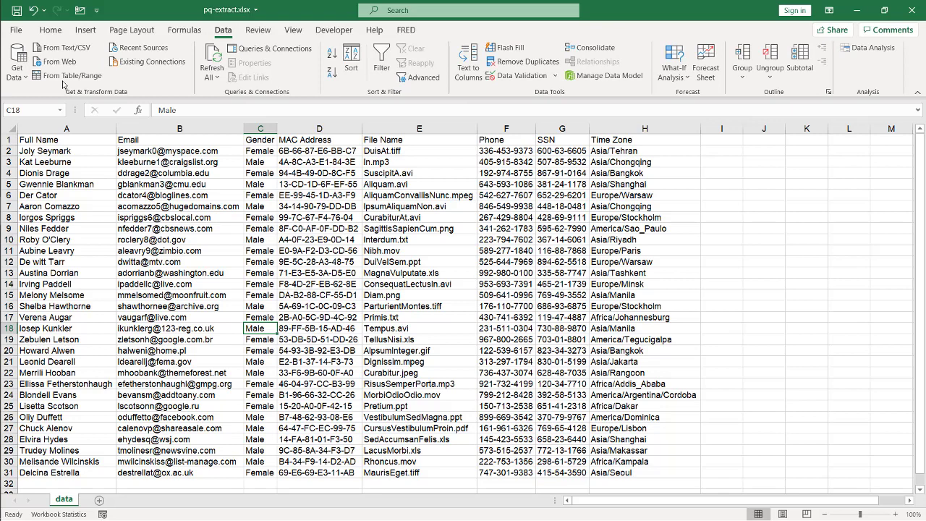
click(71, 75)
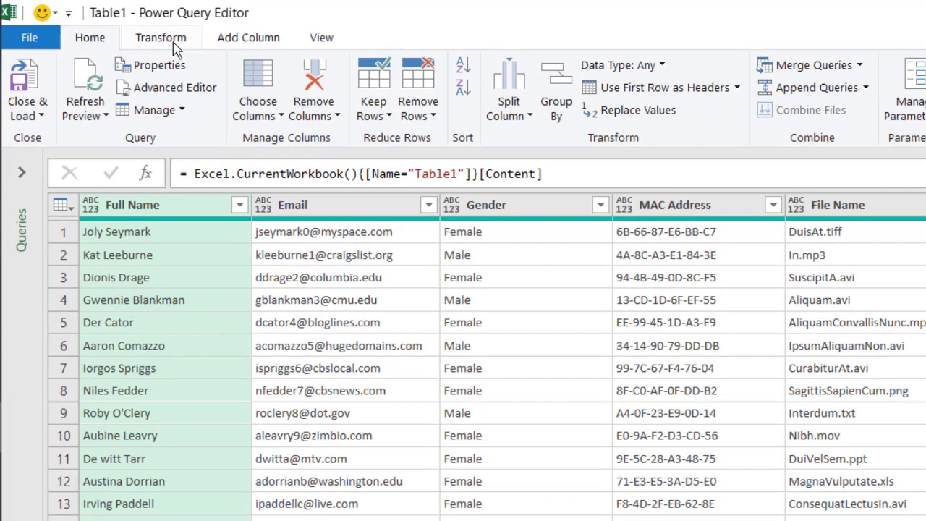
click(247, 37)
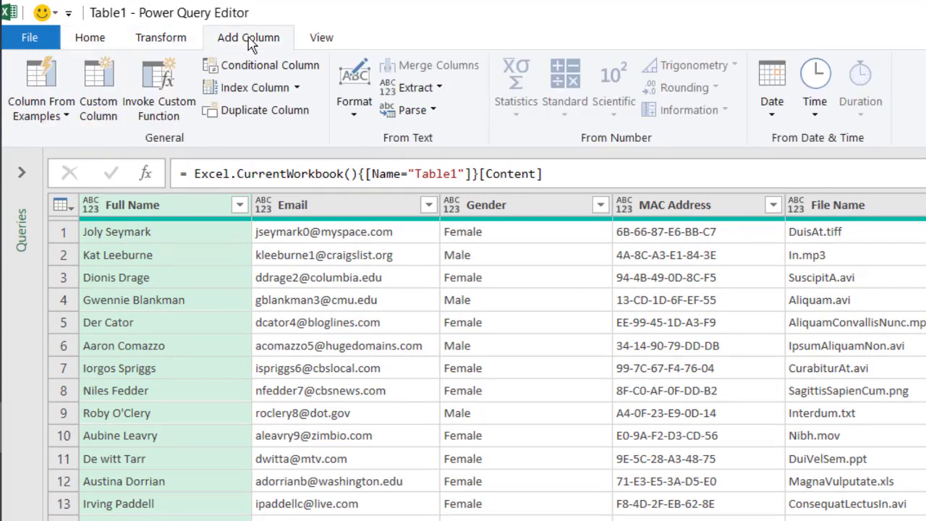
mouse_move(832, 209)
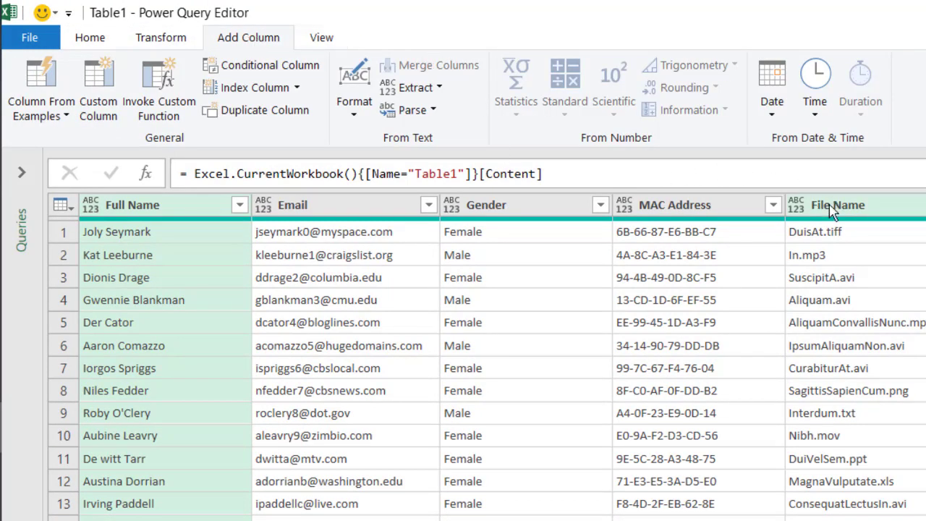
mouse_move(761, 233)
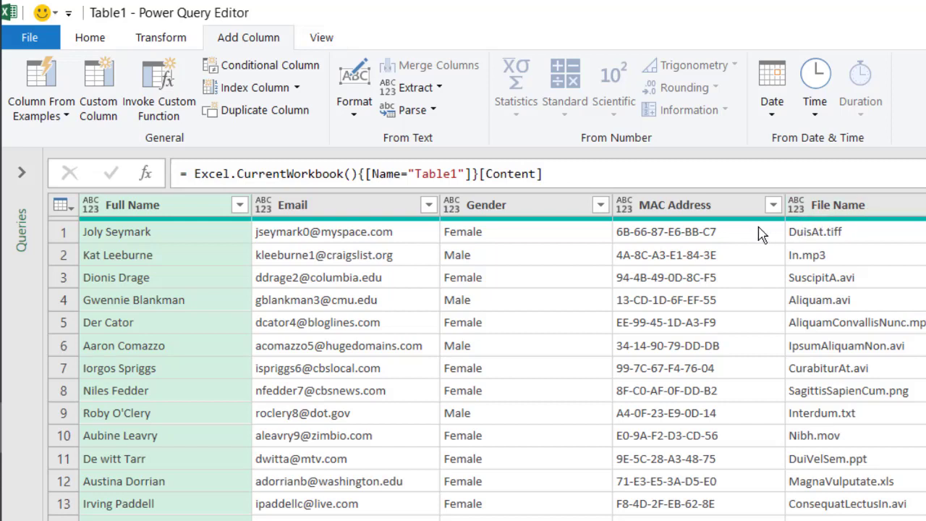
mouse_move(510, 204)
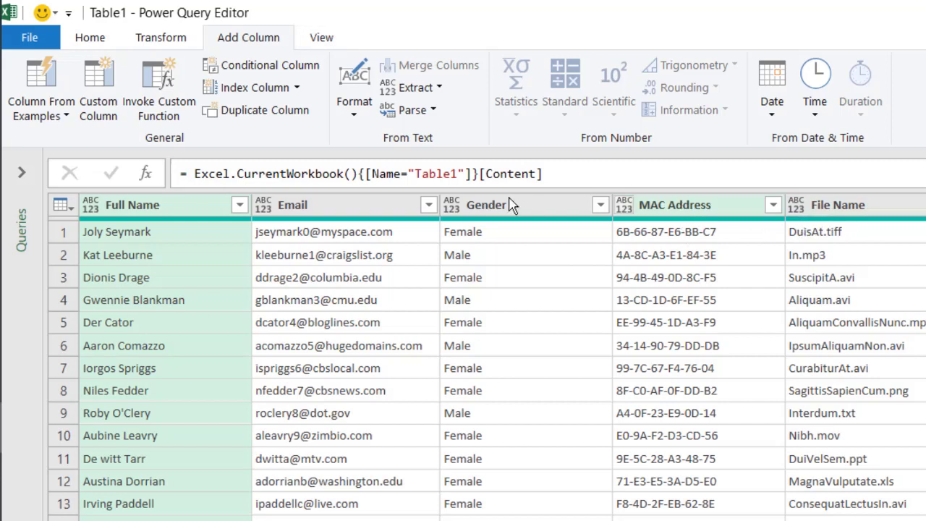
click(161, 37)
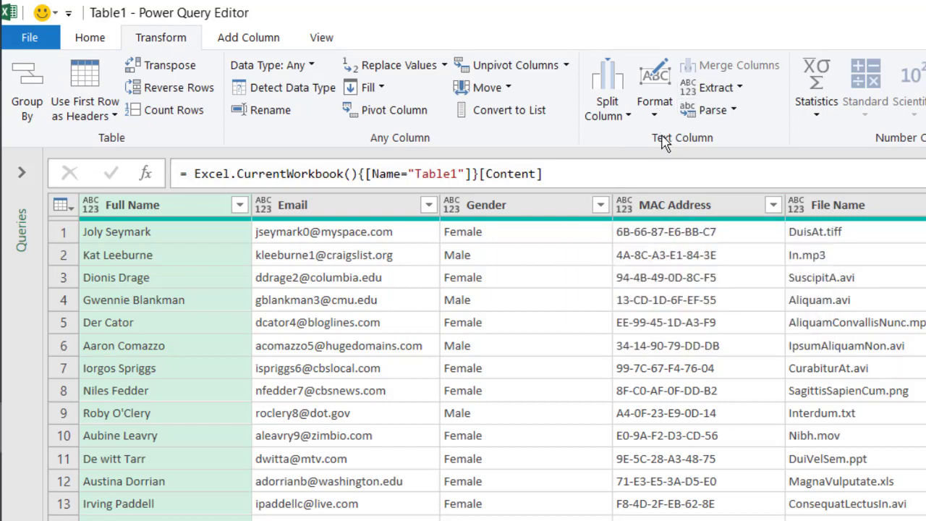
mouse_move(654, 159)
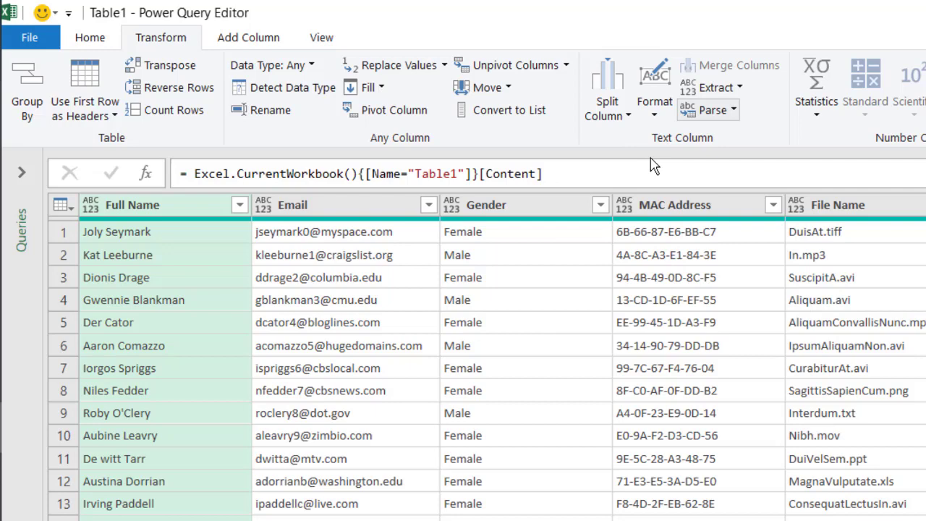
click(486, 205)
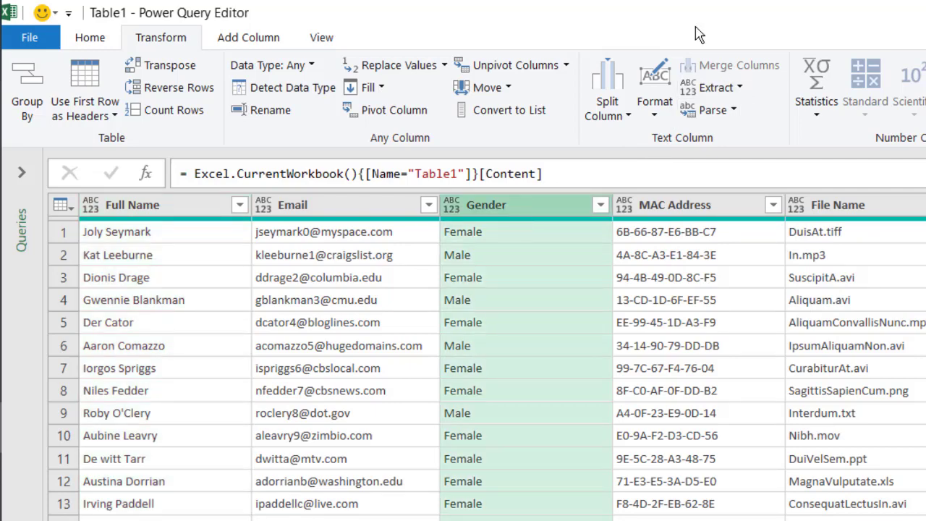
click(710, 87)
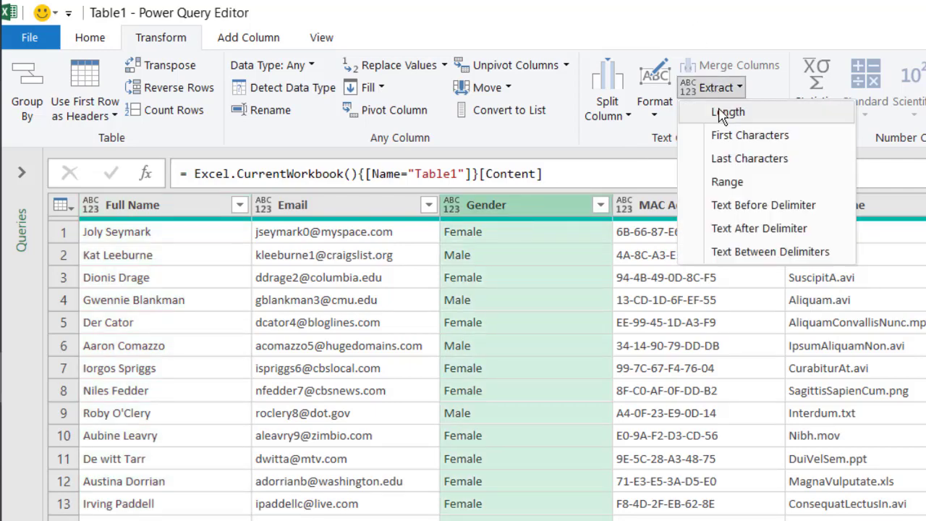
click(728, 112)
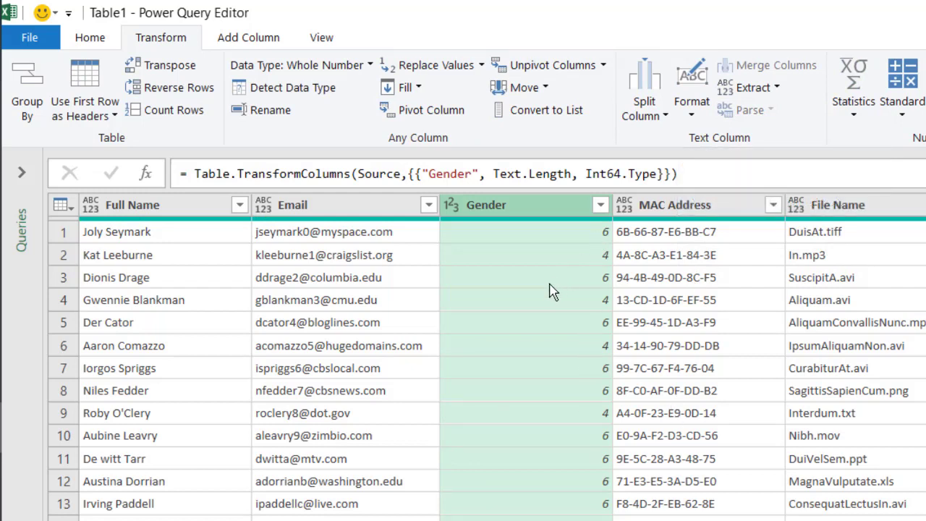
mouse_move(576, 241)
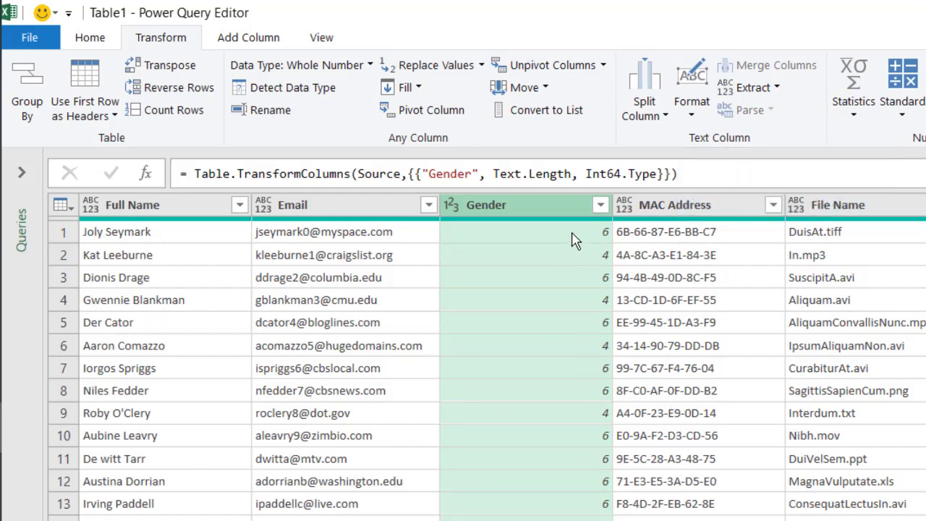
mouse_move(568, 267)
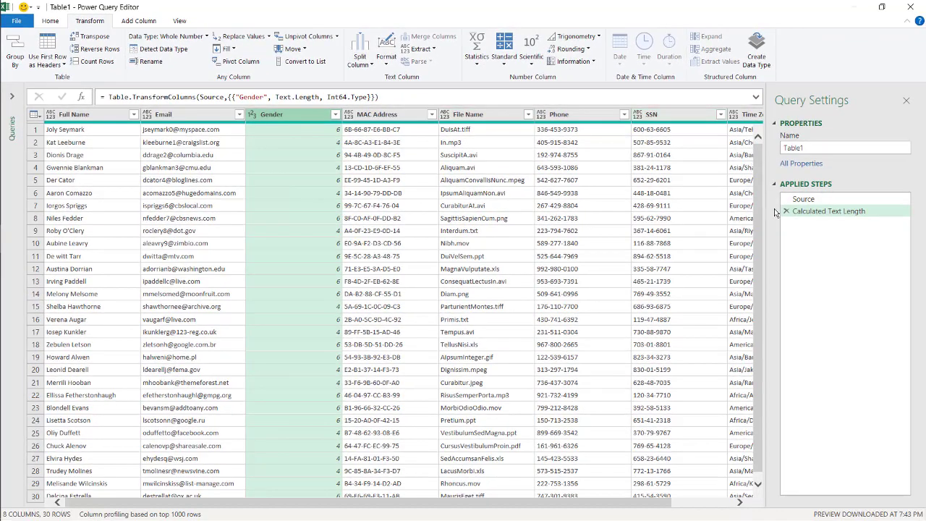
click(785, 211)
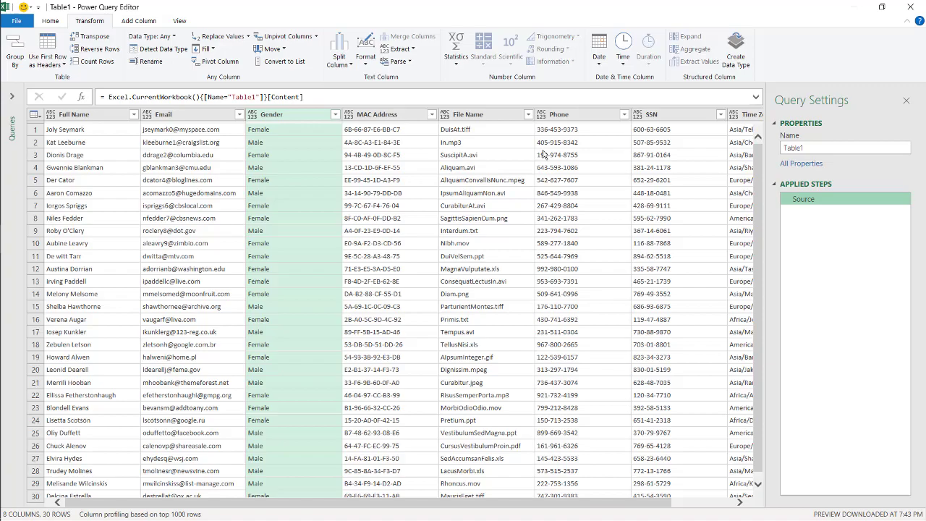
Step: Keep only the first character of each Gender value, giving F or M
click(397, 49)
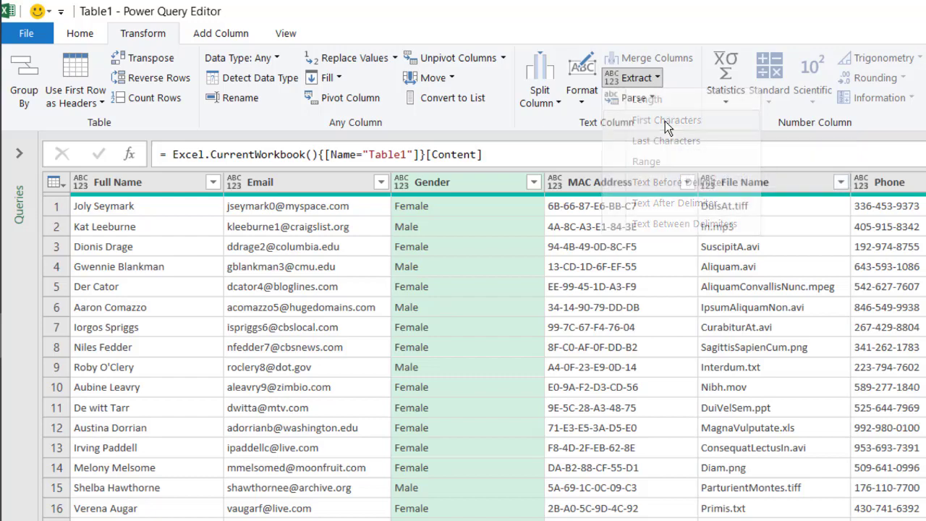
click(666, 119)
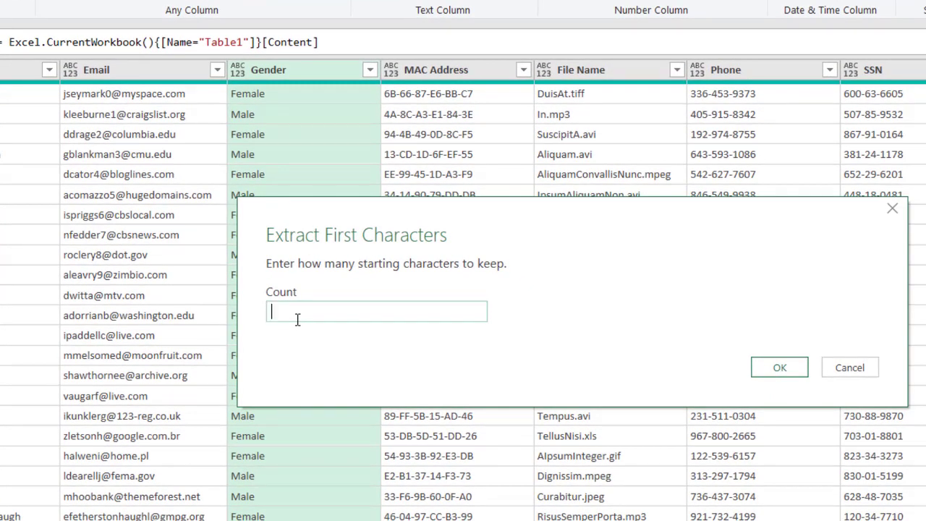
text(1)
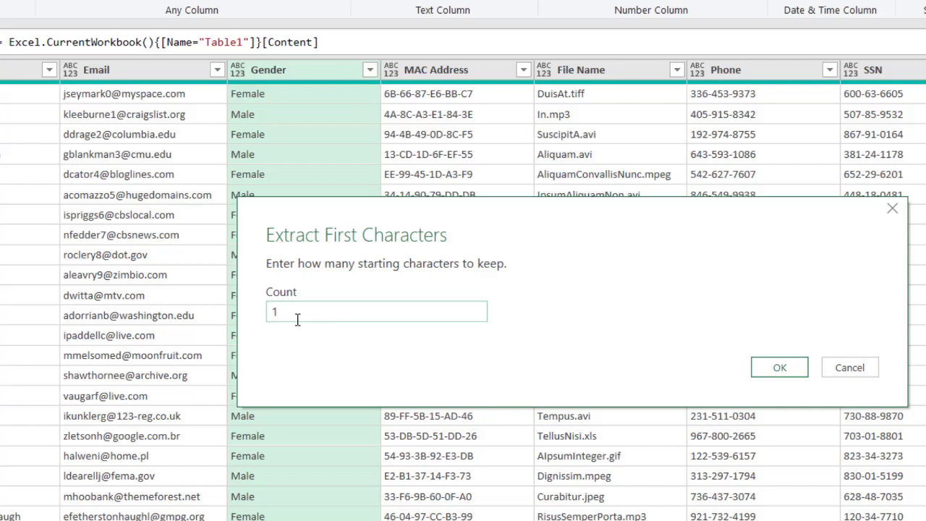
mouse_move(767, 351)
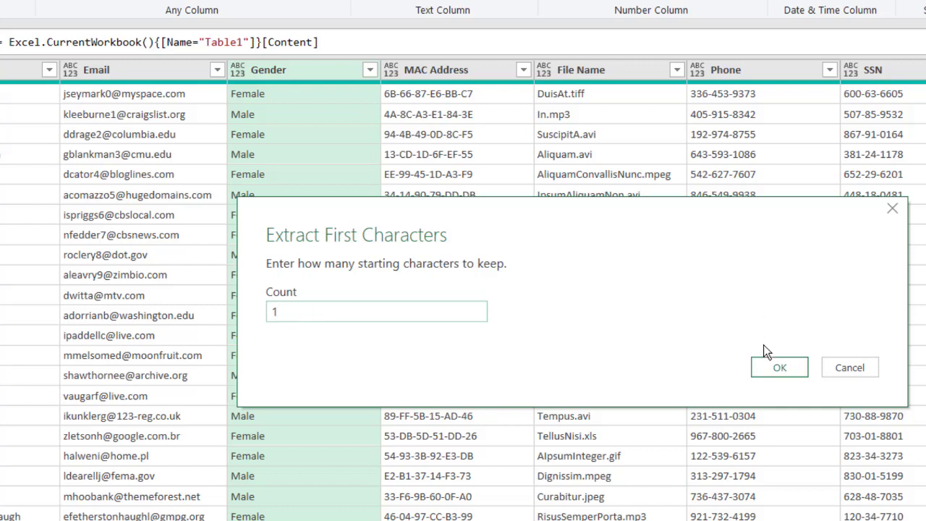
click(779, 366)
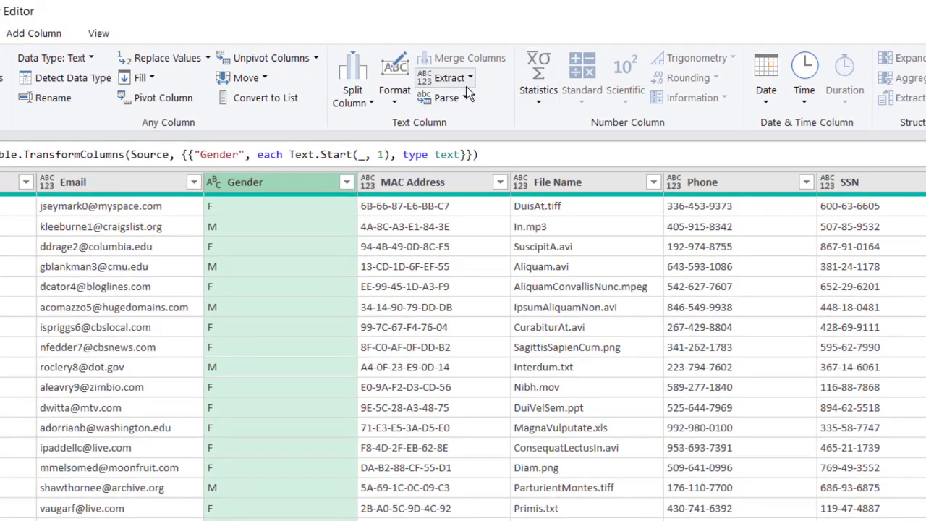
click(449, 78)
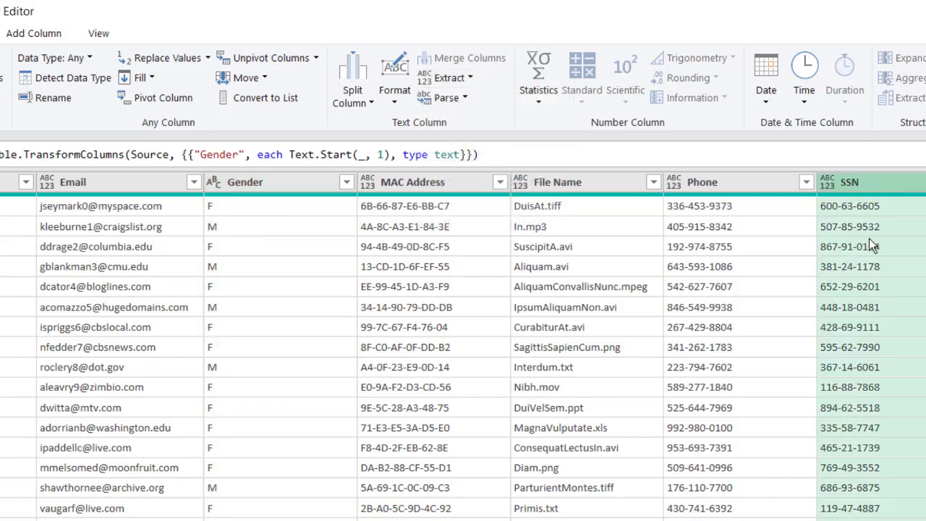
mouse_move(880, 207)
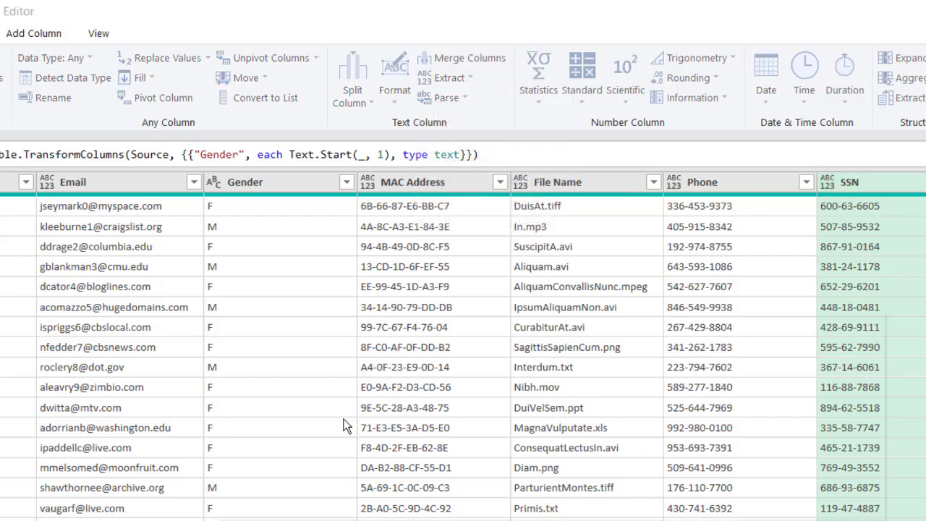
Step: Trim each SSN value to its last 4 characters
click(447, 77)
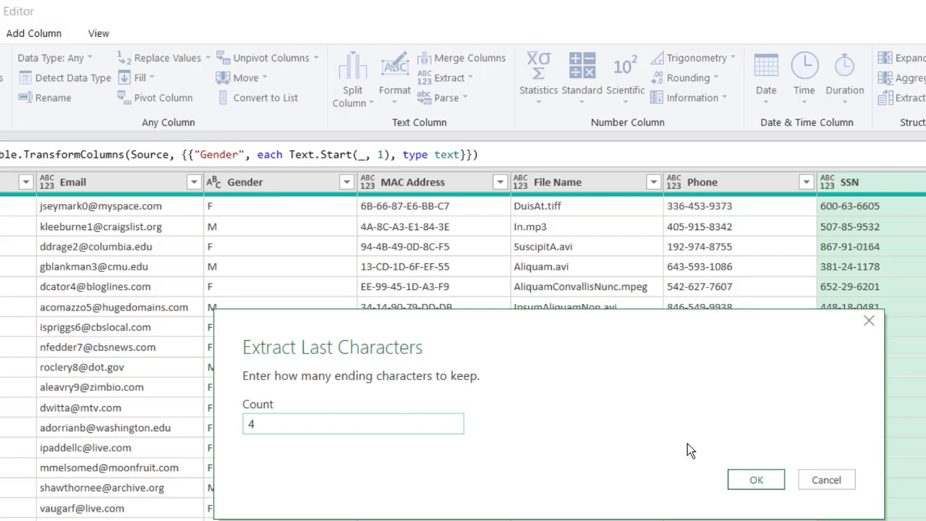
click(756, 479)
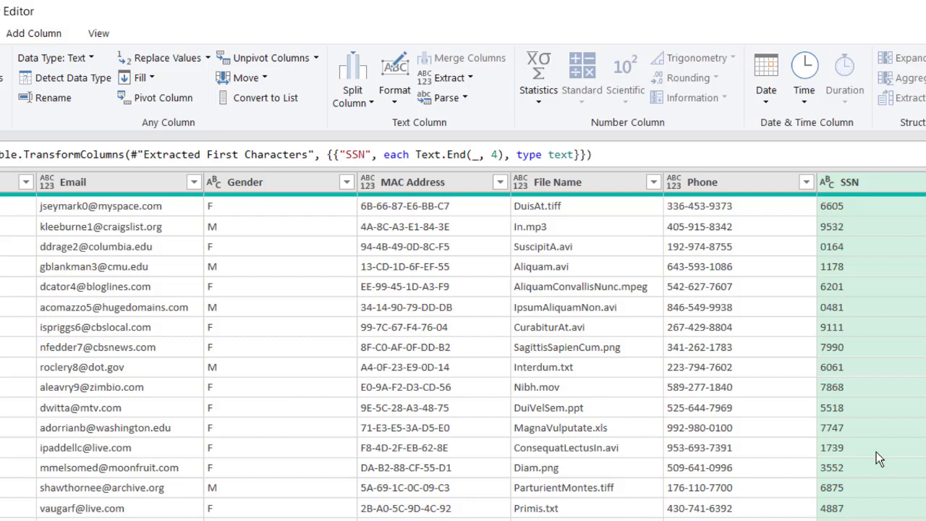
click(444, 78)
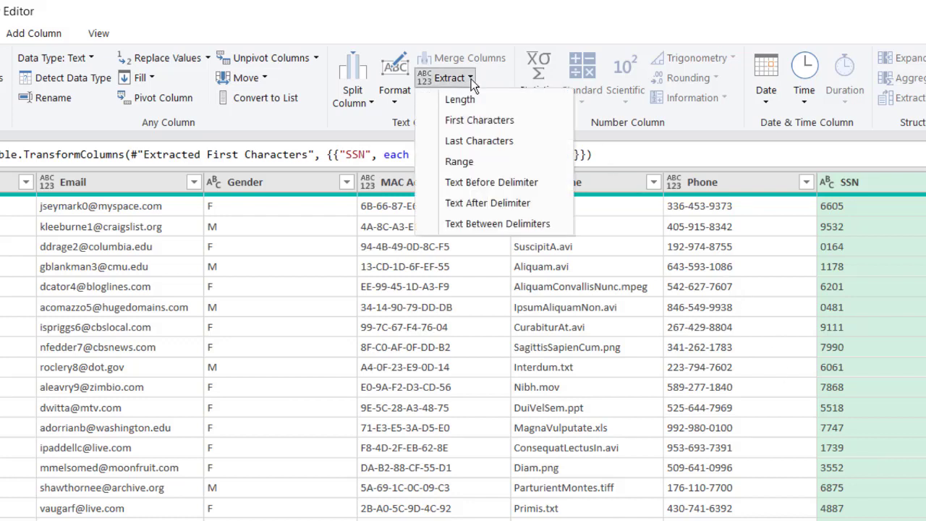
mouse_move(469, 161)
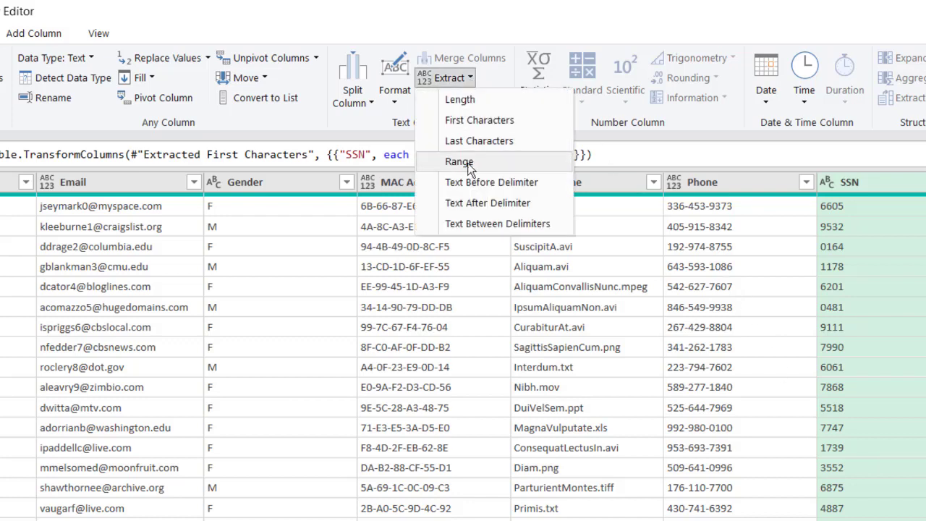
mouse_move(483, 162)
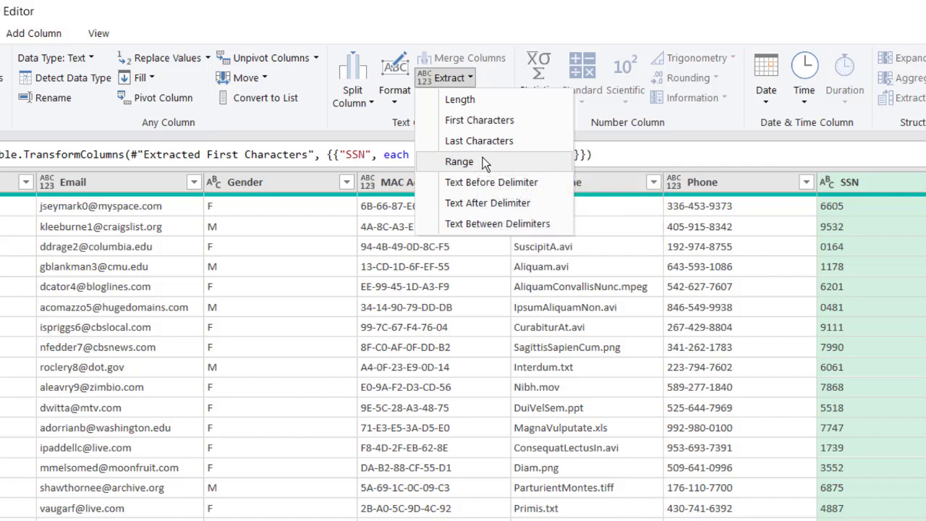
mouse_move(465, 161)
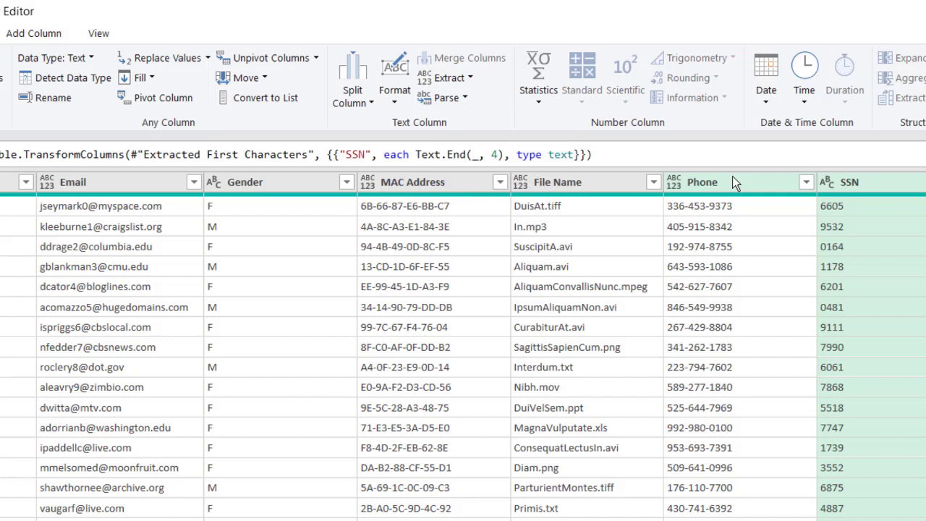
Step: Extract a Phone text range starting at index 4 with 3 characters, e.g. 453
click(701, 181)
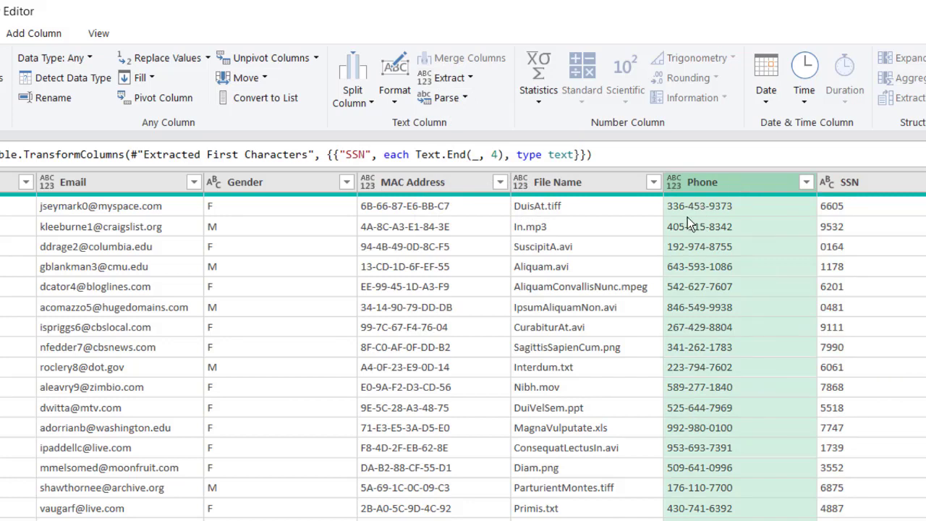
mouse_move(686, 211)
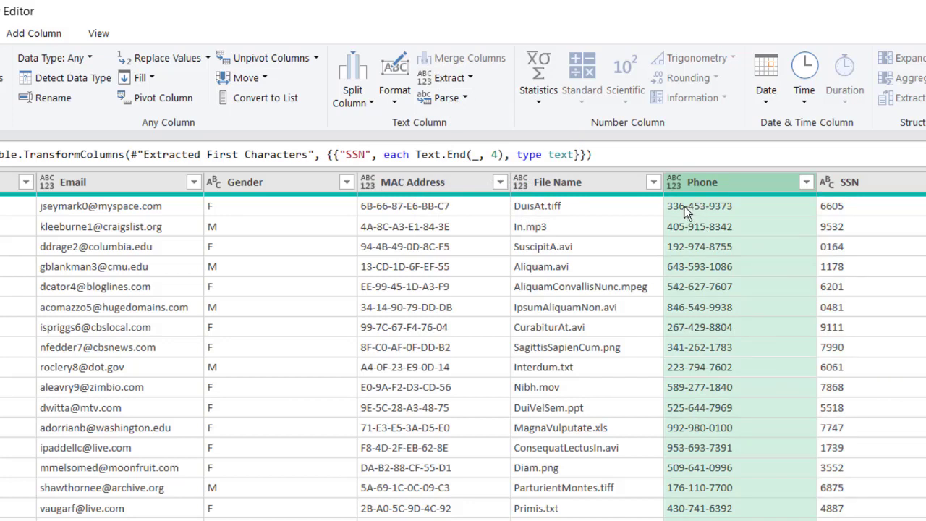
mouse_move(710, 211)
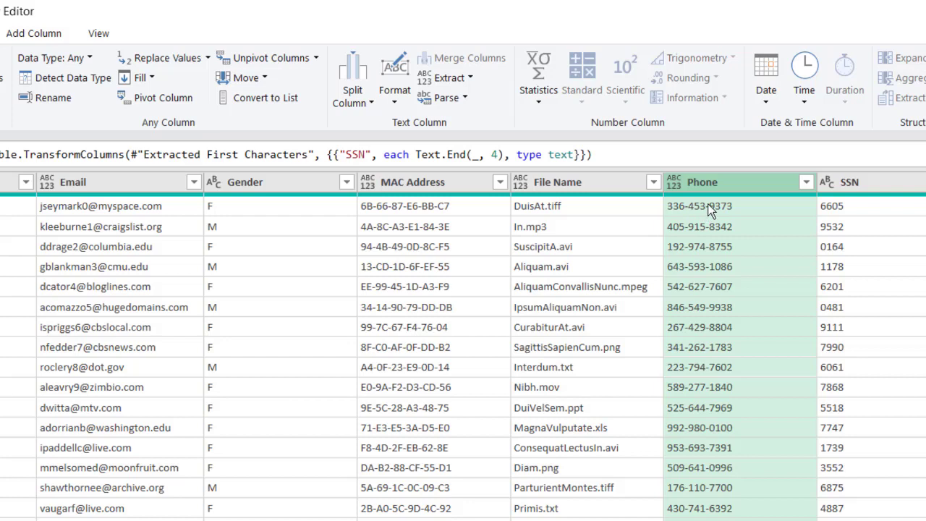
mouse_move(720, 178)
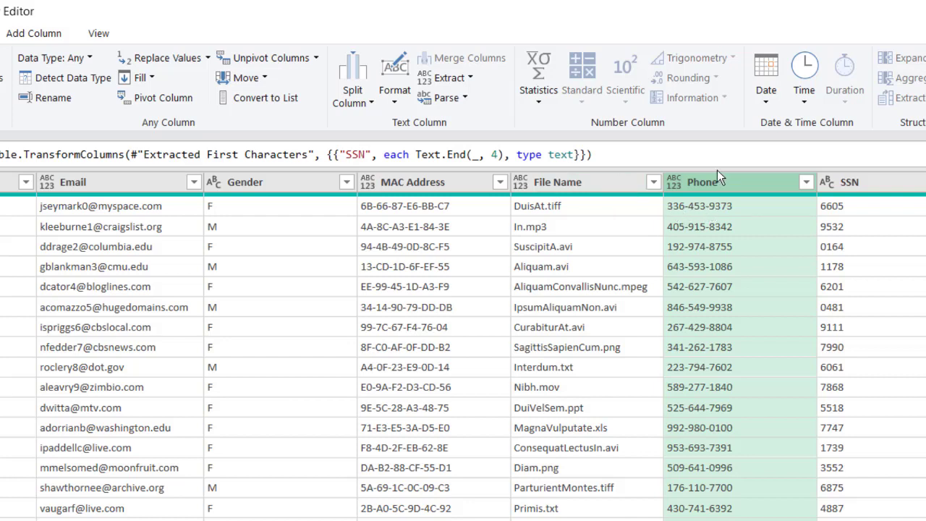
mouse_move(699, 217)
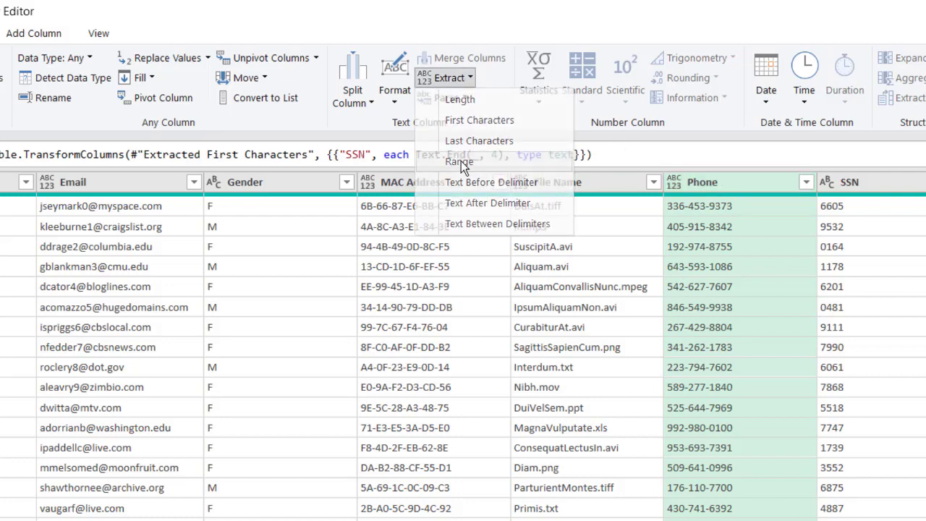
click(458, 161)
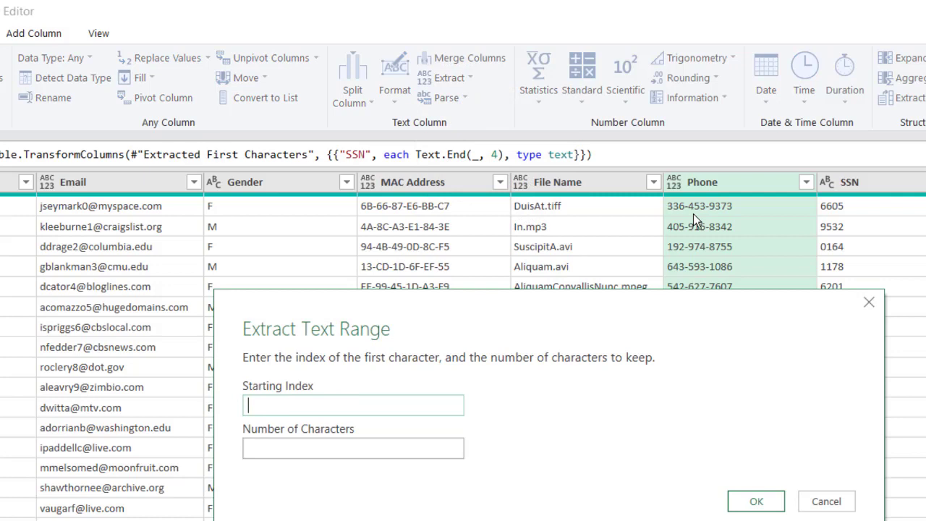
mouse_move(228, 510)
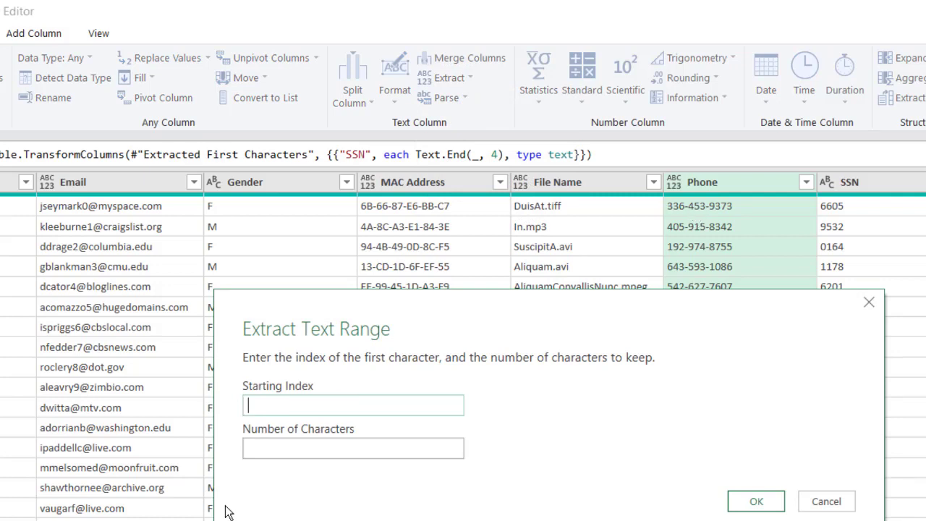
text(4)
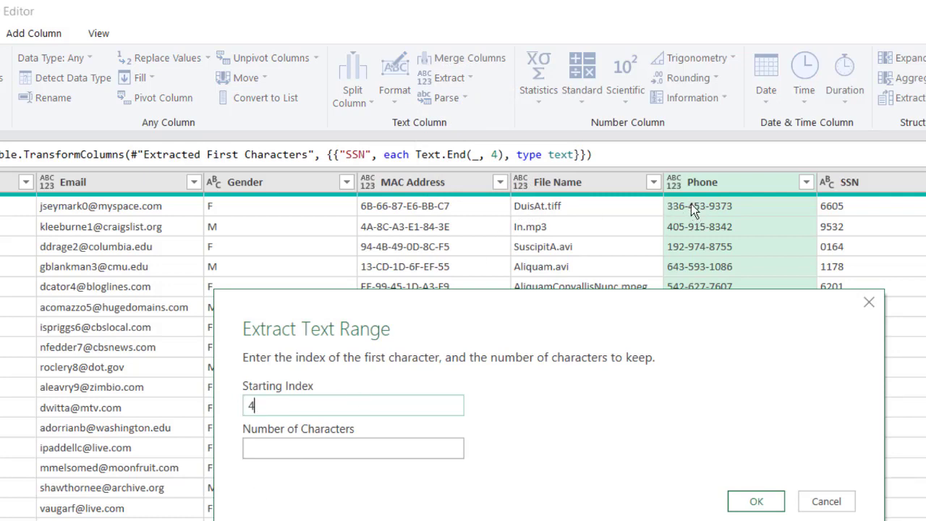
click(353, 447)
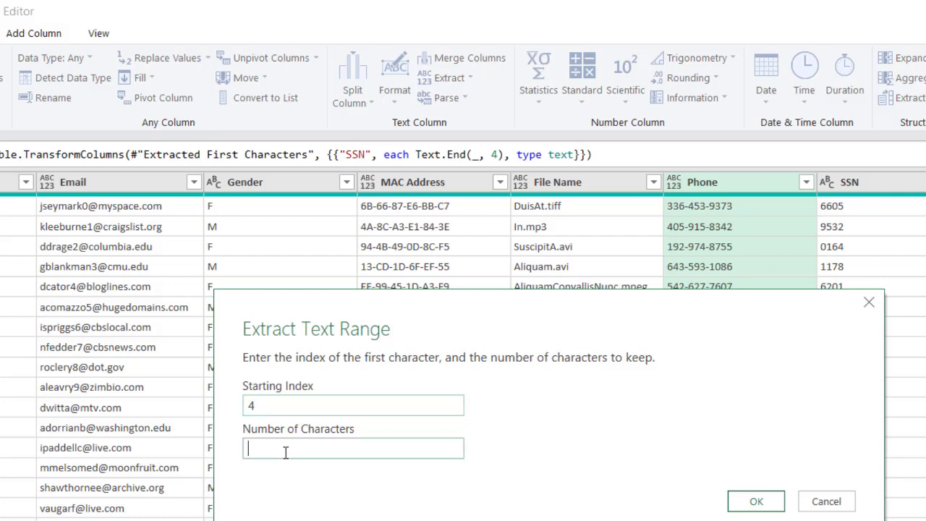
text(3)
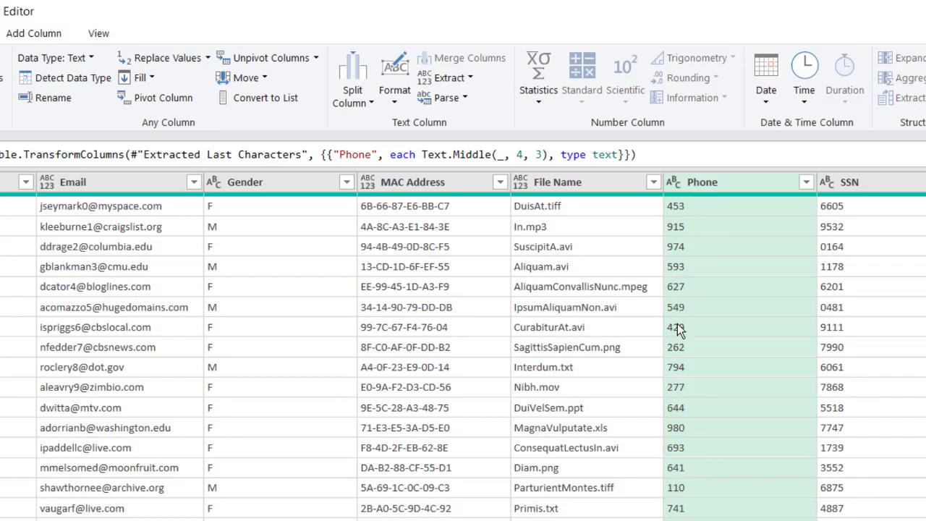
mouse_move(453, 89)
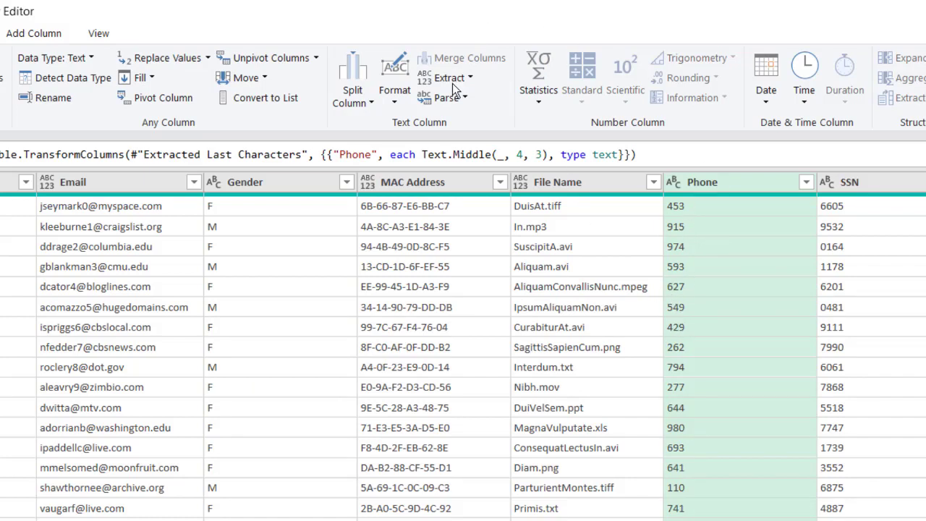
click(448, 77)
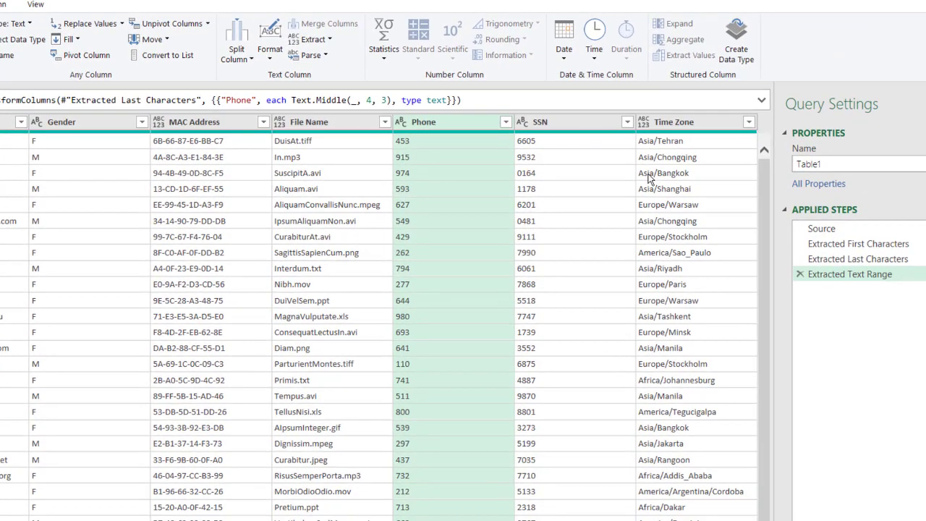
Step: Keep the Time Zone text before the '/' delimiter, leaving regions like Asia or Europe
click(674, 122)
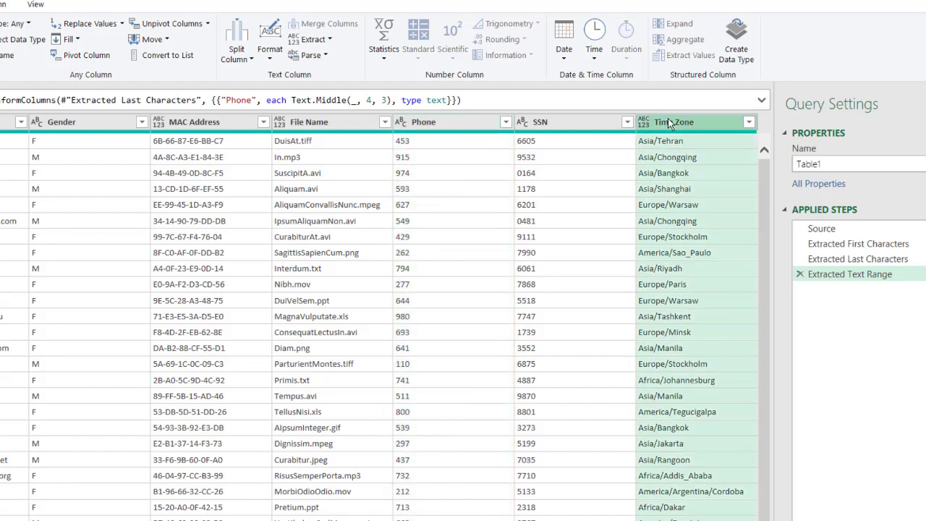
click(314, 39)
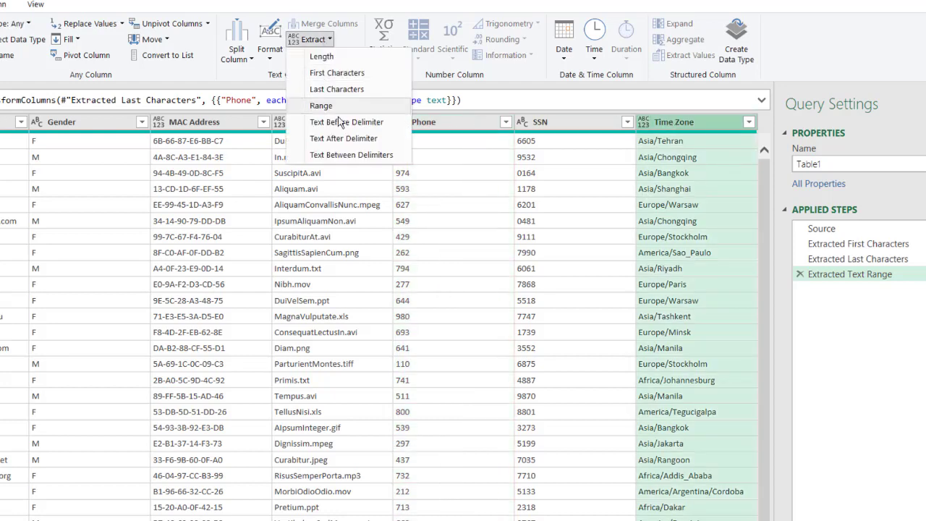
click(347, 121)
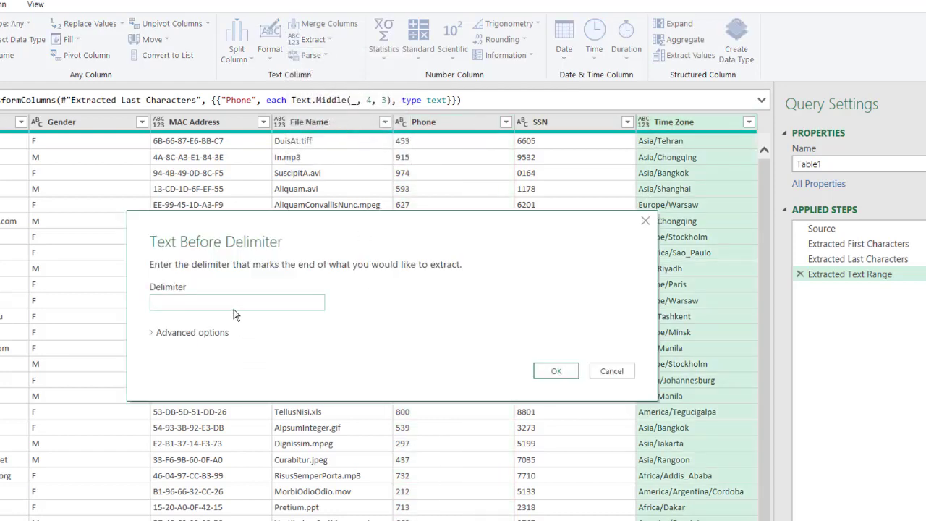
text(/)
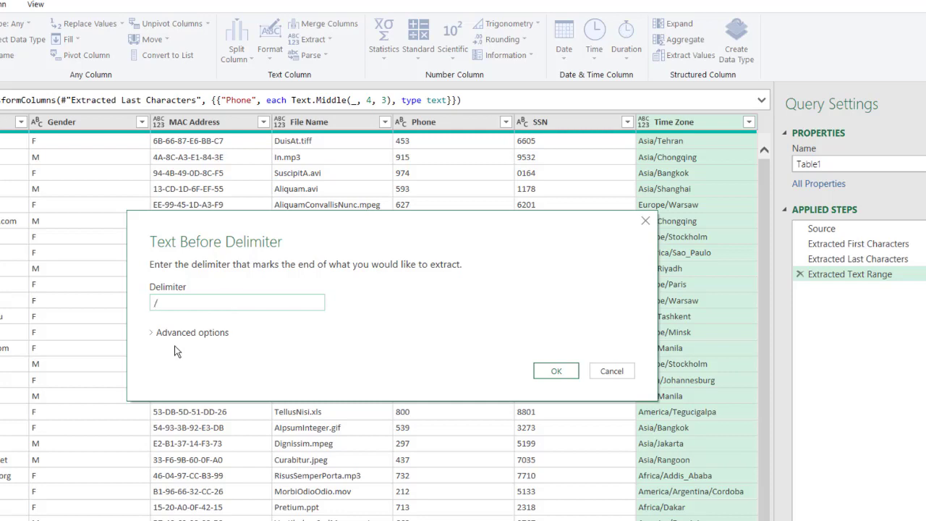
click(189, 332)
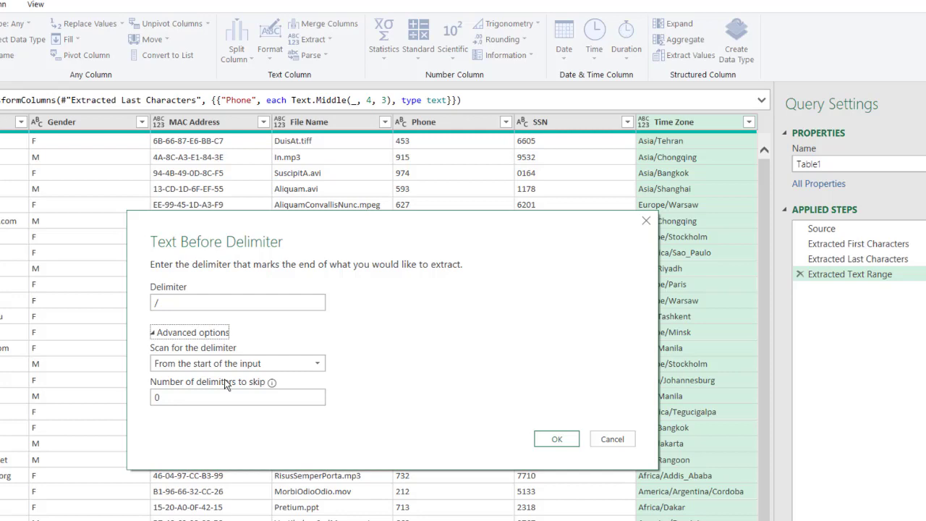
click(557, 439)
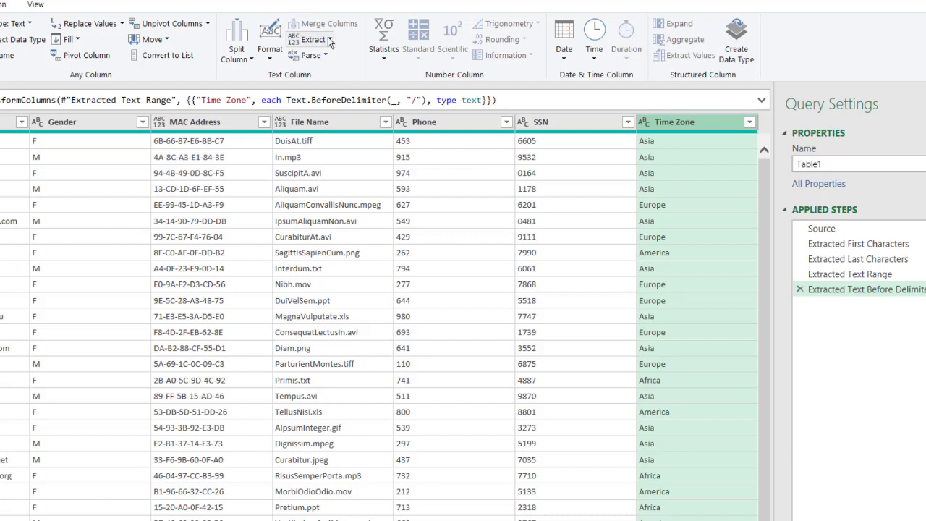
Step: Keep MAC Address text before '-' after skipping 2 delimiters, e.g. 6B-66-87
click(310, 39)
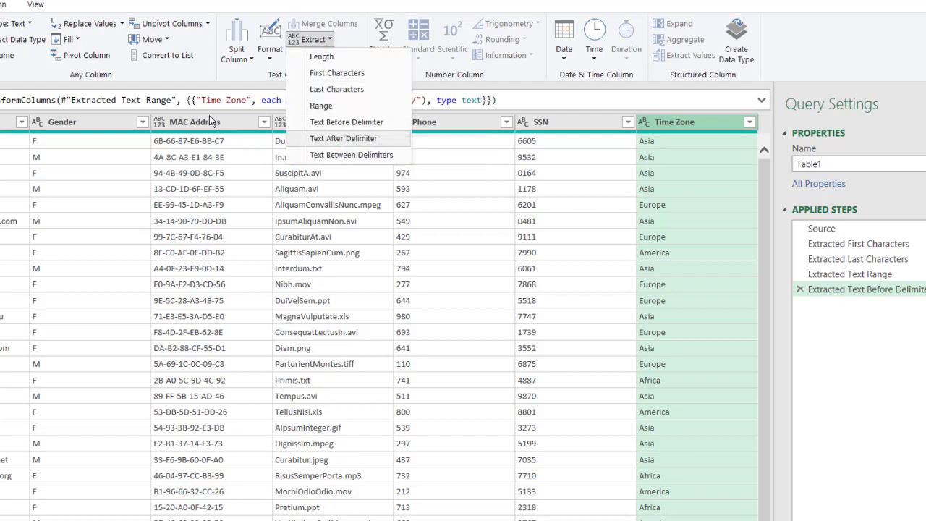
click(346, 121)
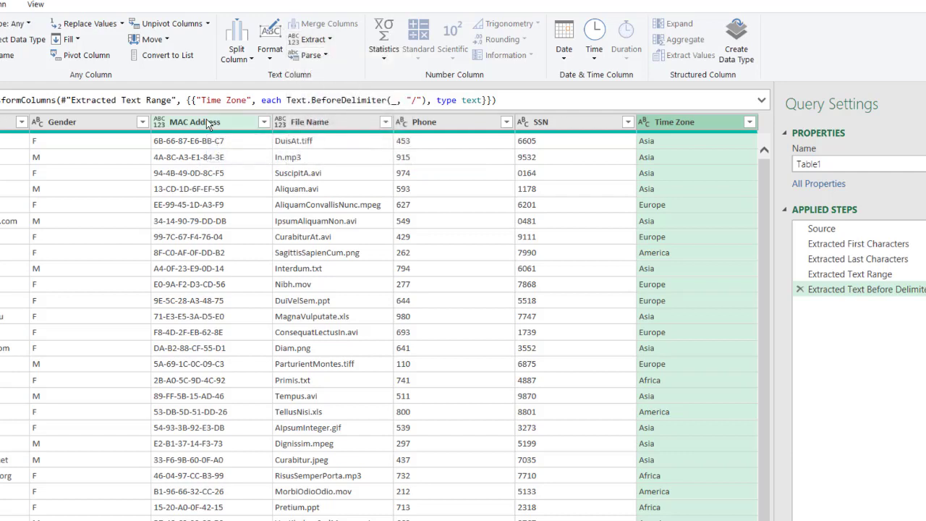
click(314, 38)
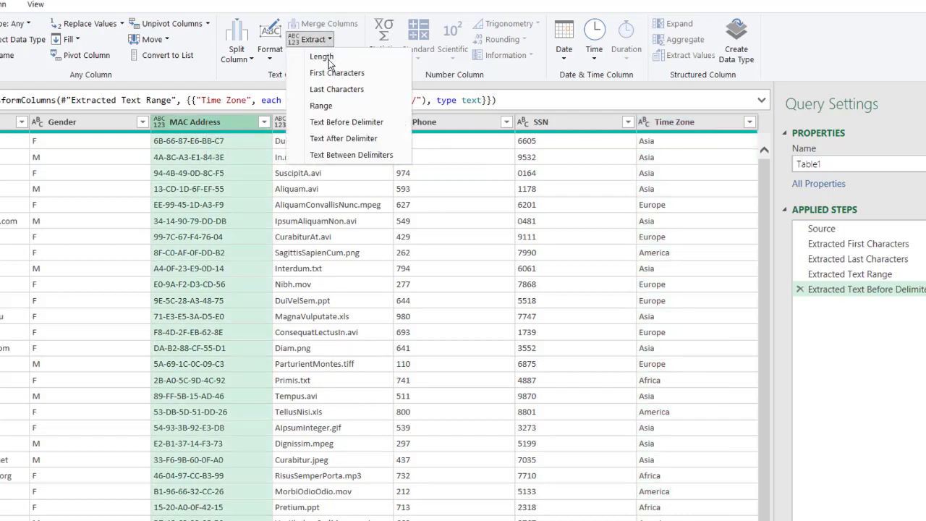
click(347, 122)
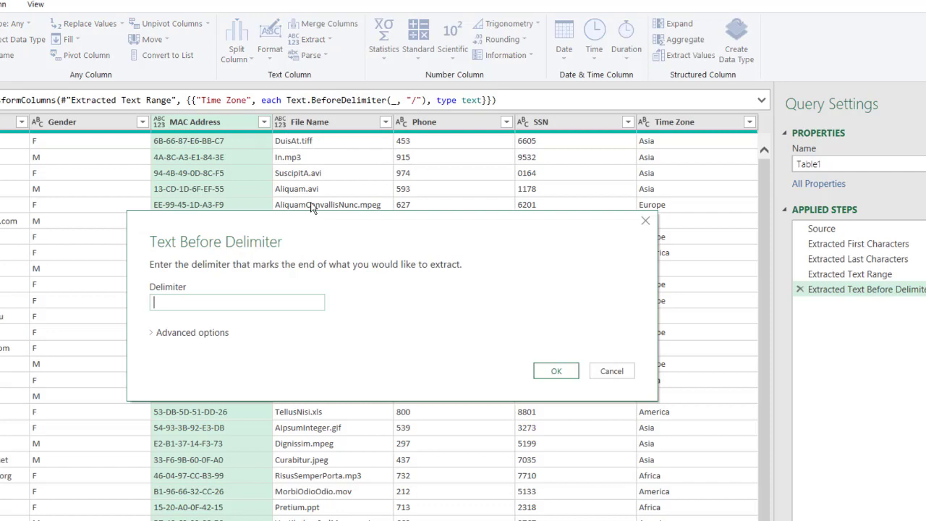
text(-)
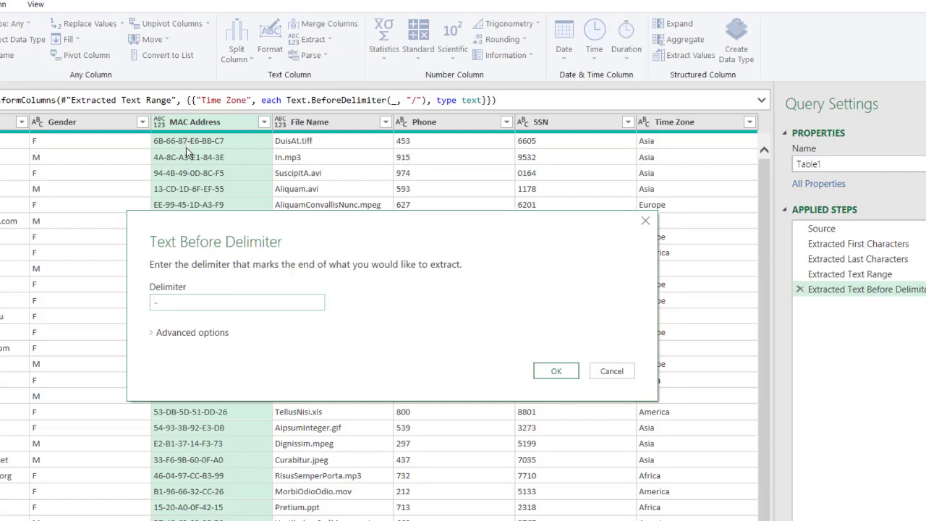
mouse_move(154, 339)
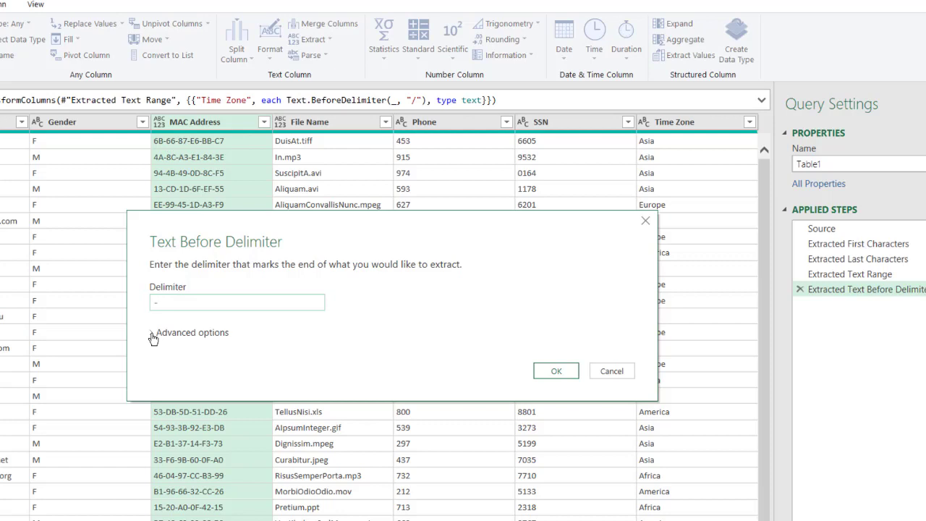
click(192, 332)
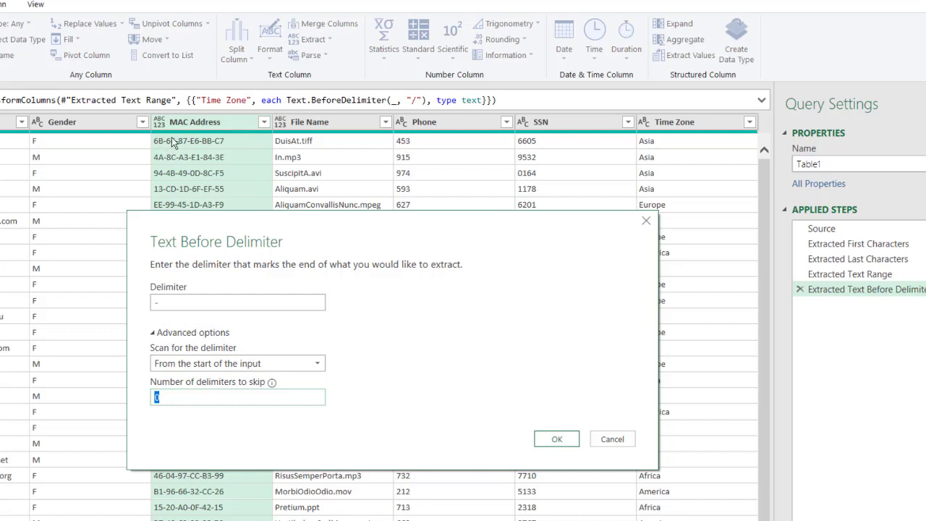
text(2)
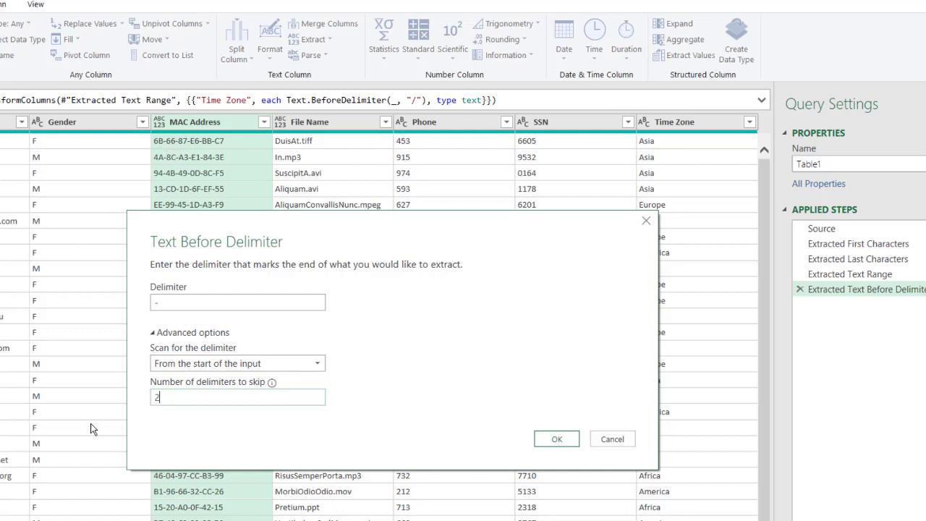
mouse_move(556, 439)
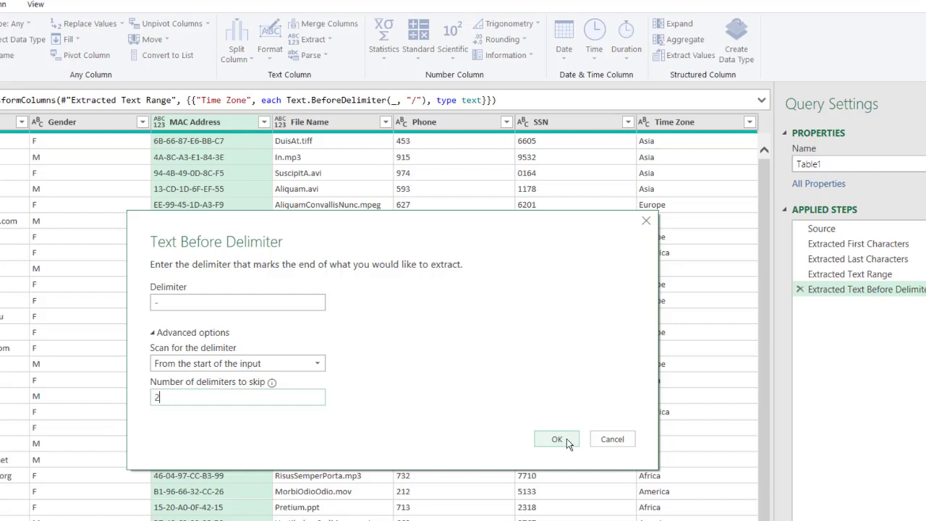
click(556, 439)
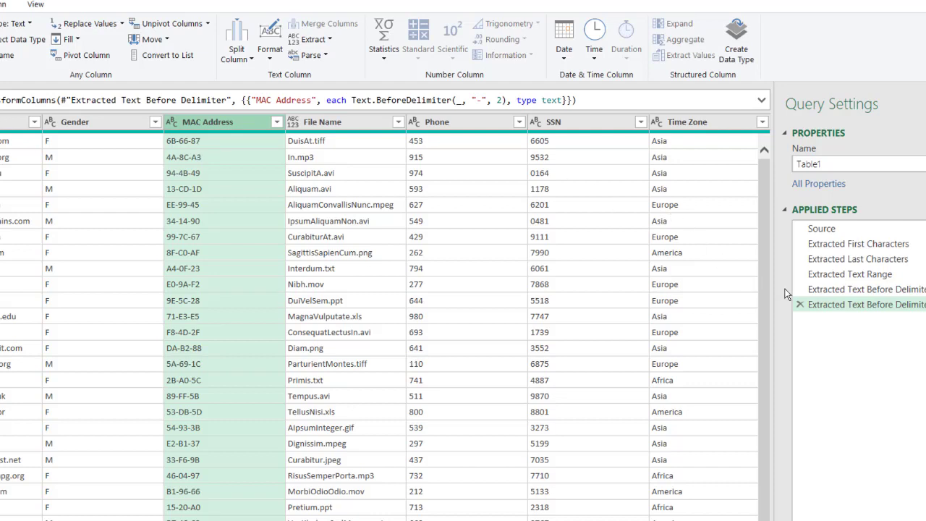
Step: Keep MAC Address text after '-', scanning from the end and skipping 2, e.g. E6-BB-C7
click(799, 304)
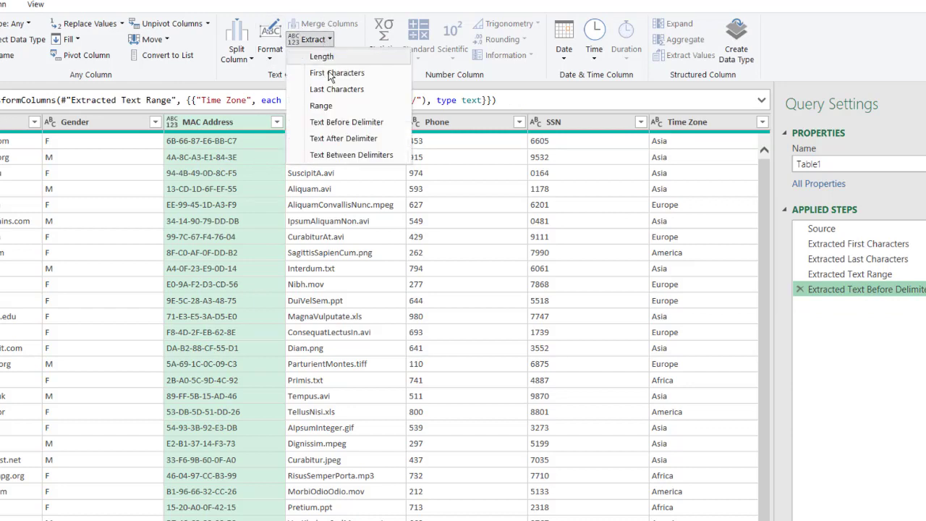
mouse_move(343, 138)
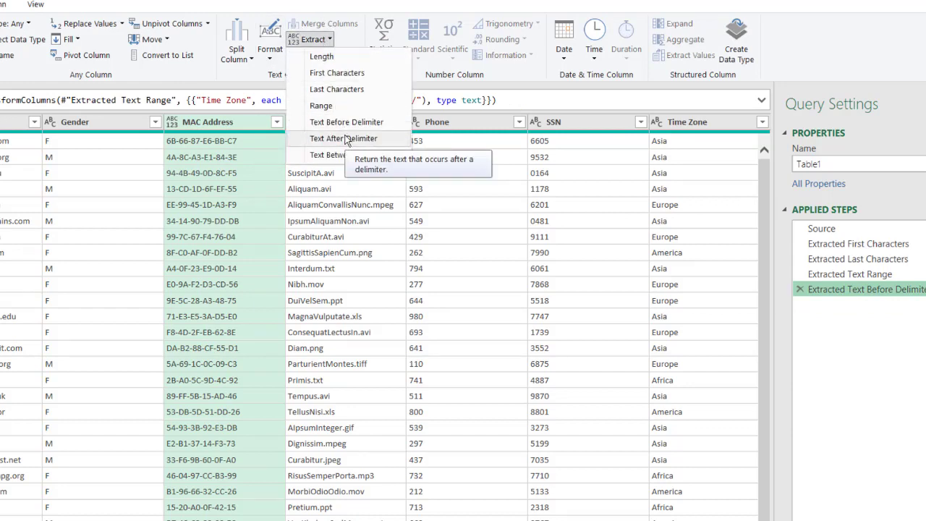
click(343, 138)
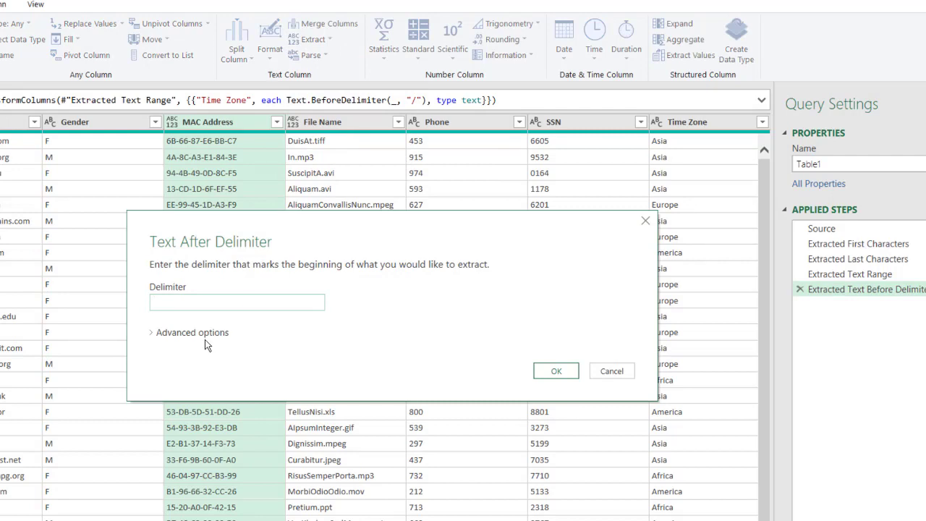
text(-)
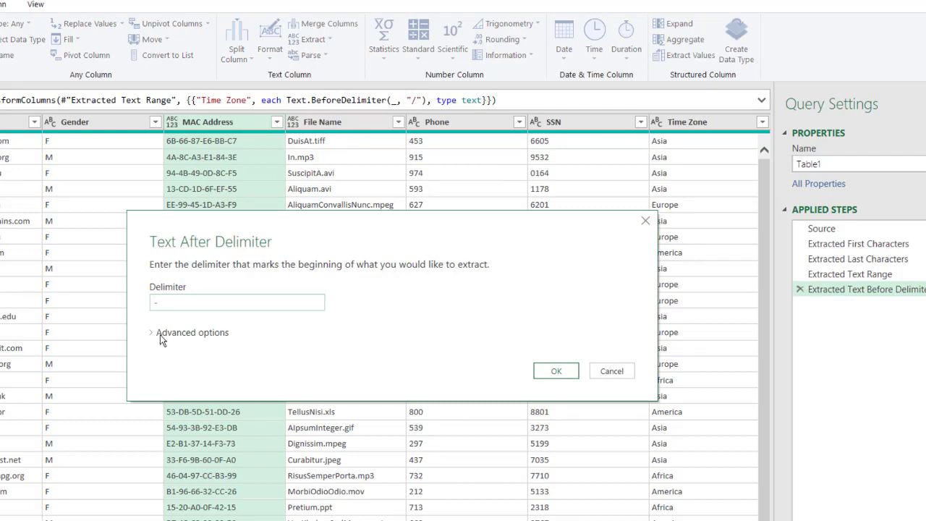
click(191, 333)
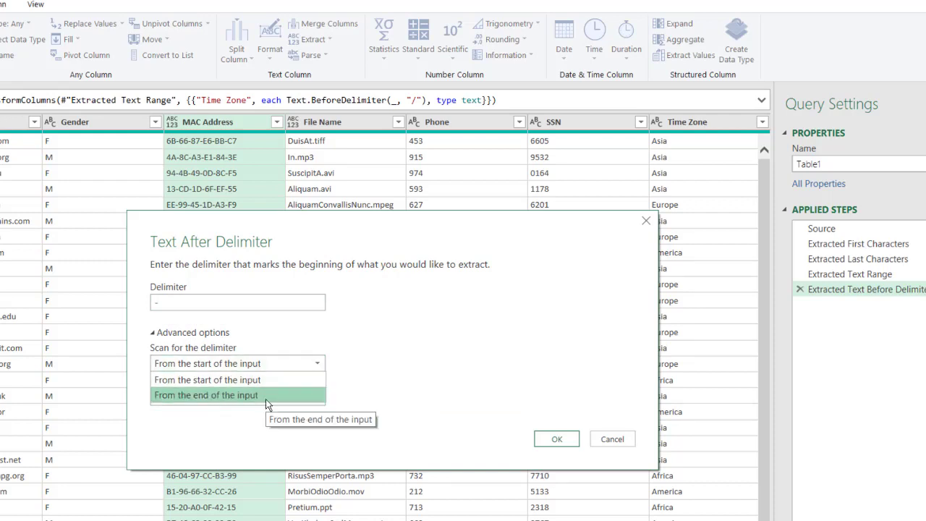
click(206, 394)
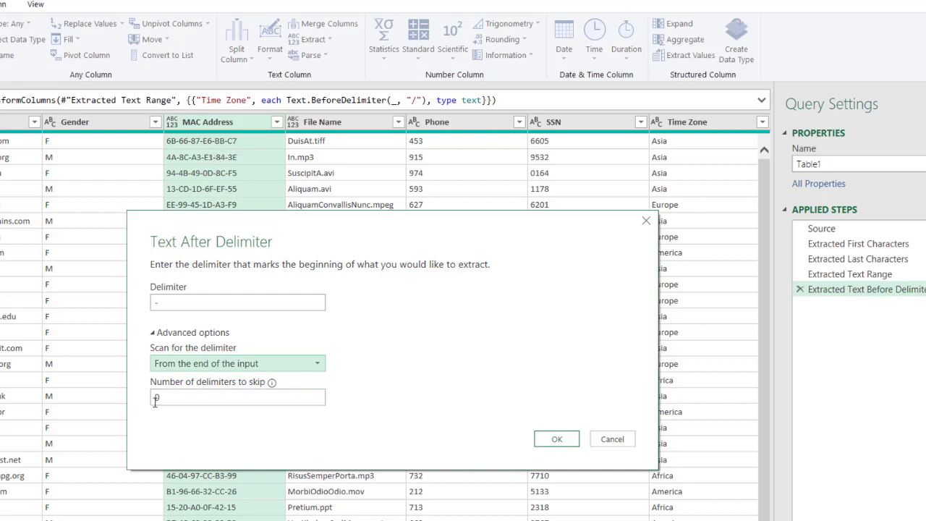
text(2)
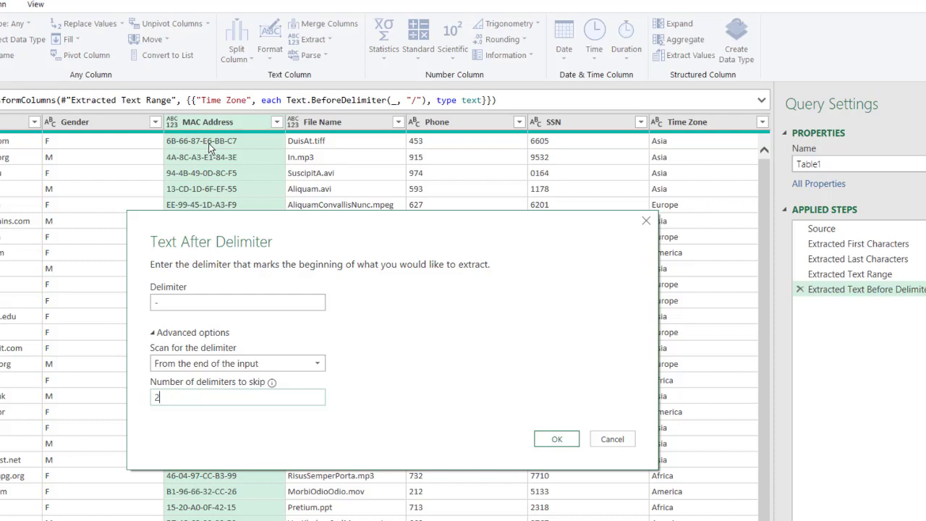
mouse_move(554, 438)
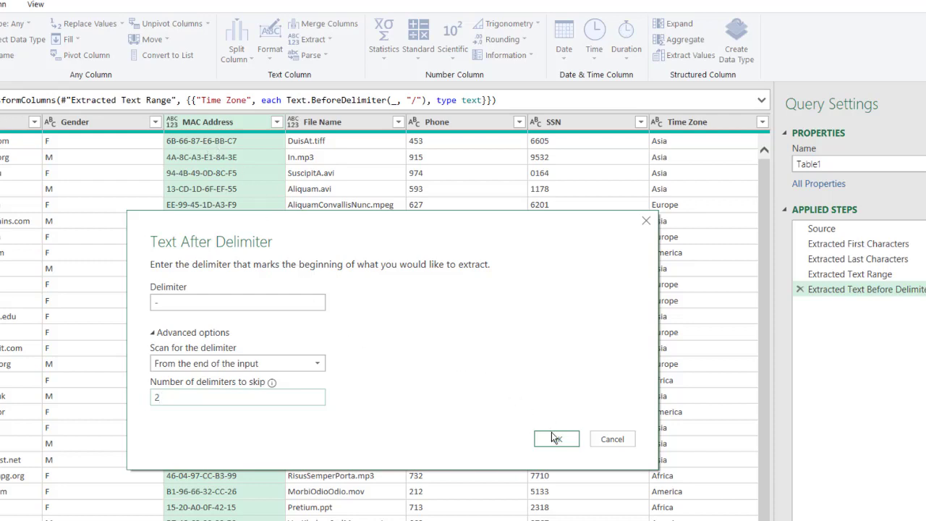
click(556, 439)
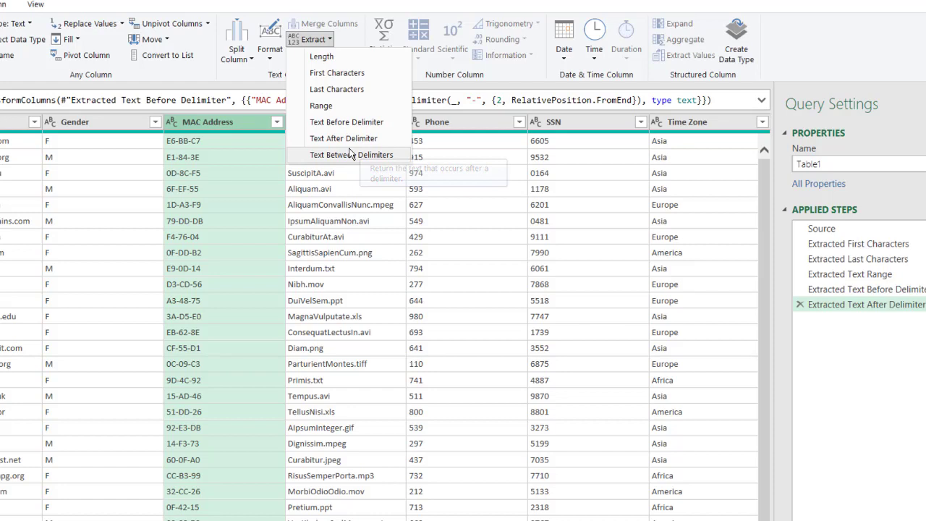
Step: Cancel the stray after-delimiter dialog and select the Email column
click(344, 137)
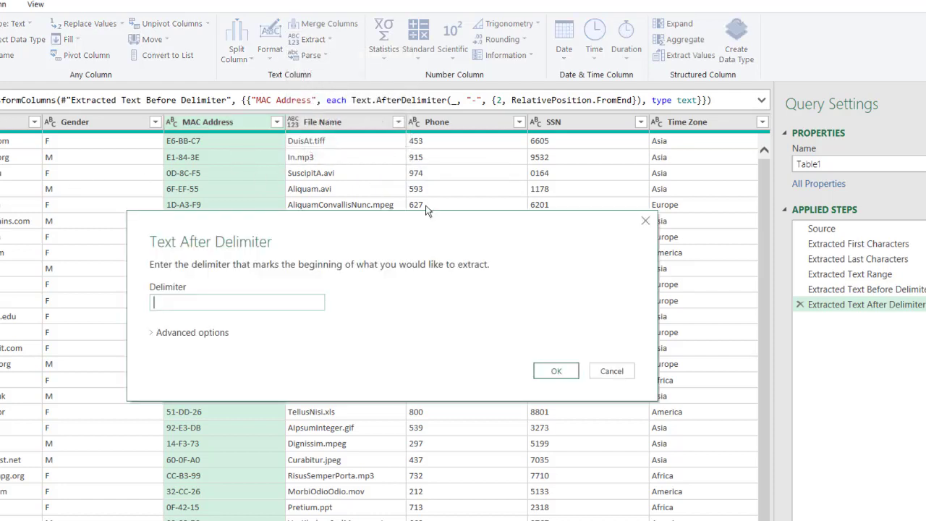
click(611, 370)
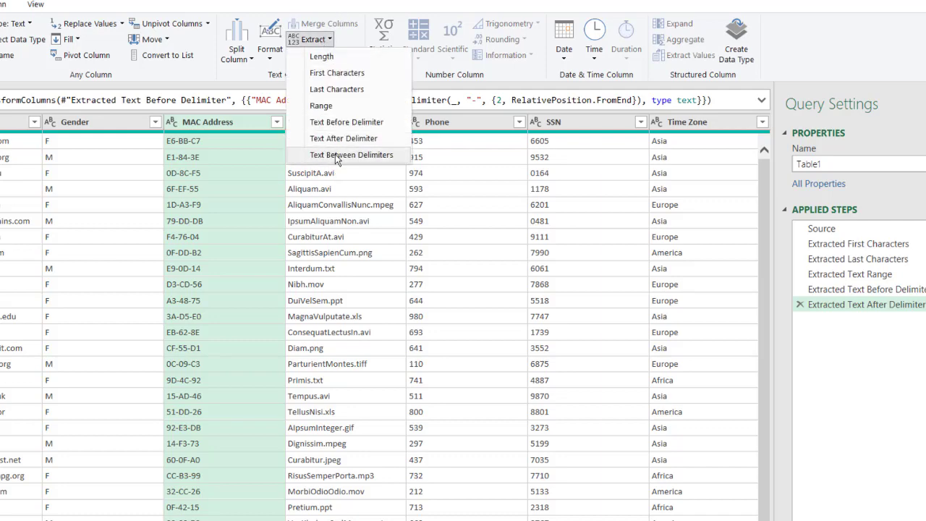
click(352, 154)
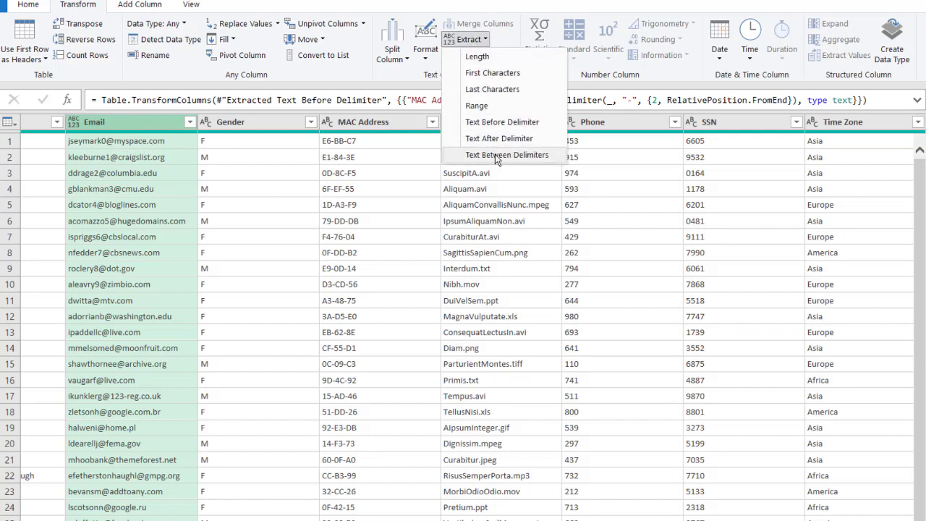
Step: Extract Email text between '@' and '.', leaving domains like myspace or craigslist
click(506, 155)
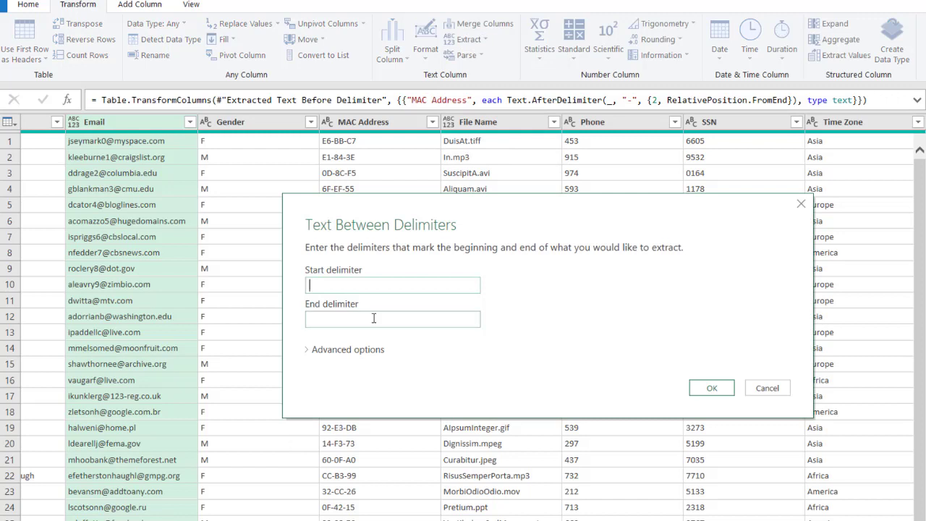
text(@)
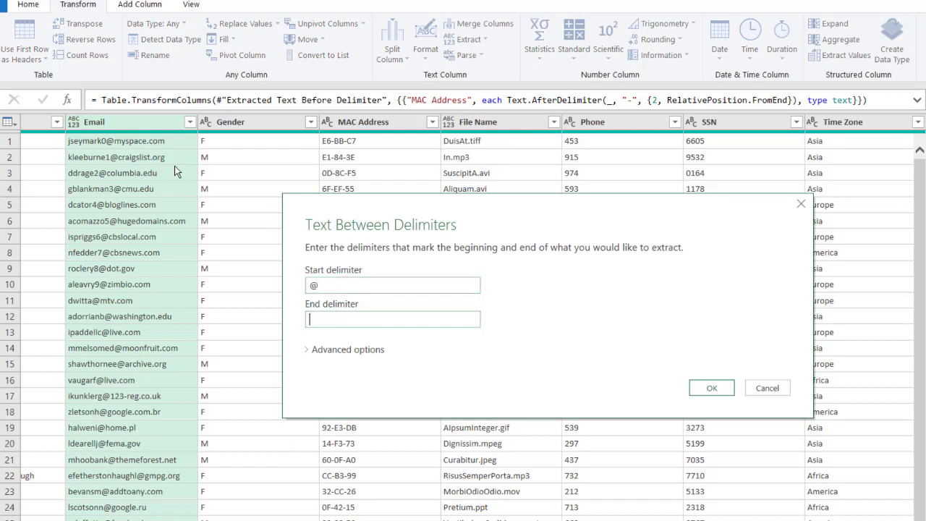
mouse_move(122, 141)
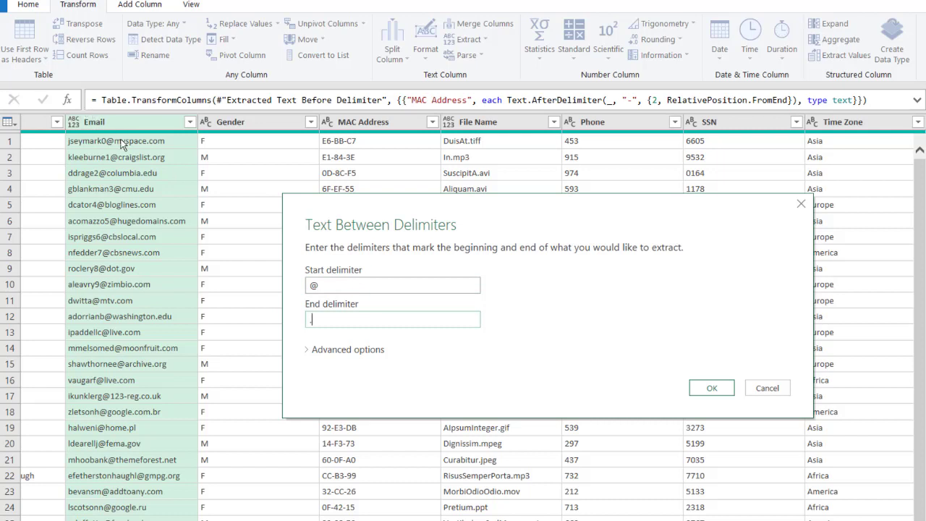
text(.)
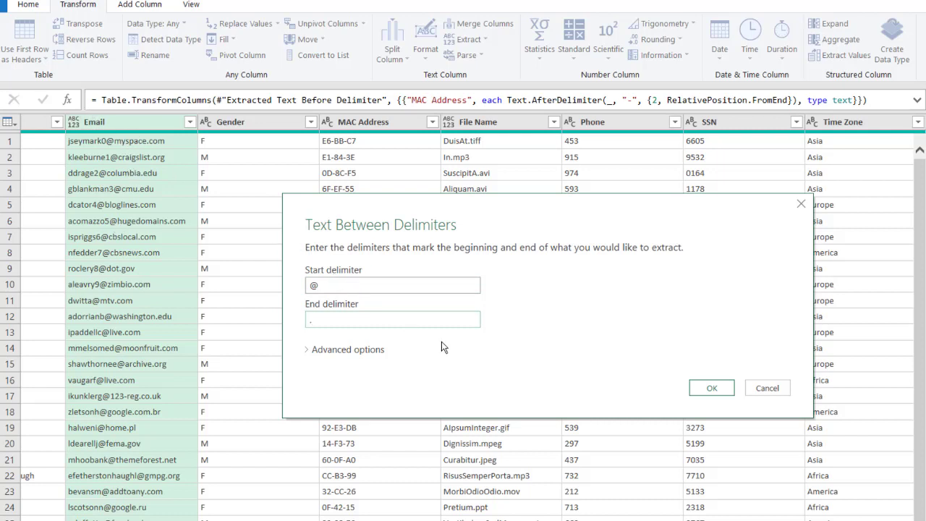
mouse_move(338, 351)
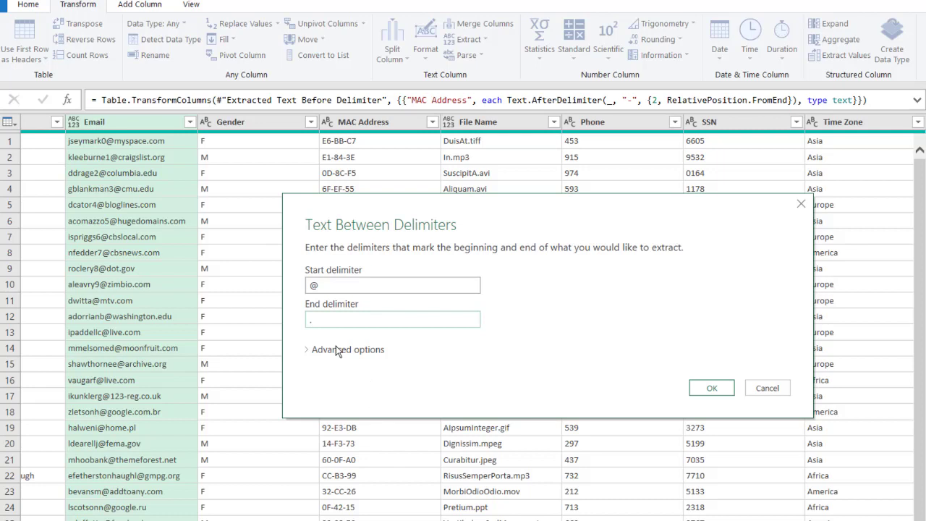
click(348, 350)
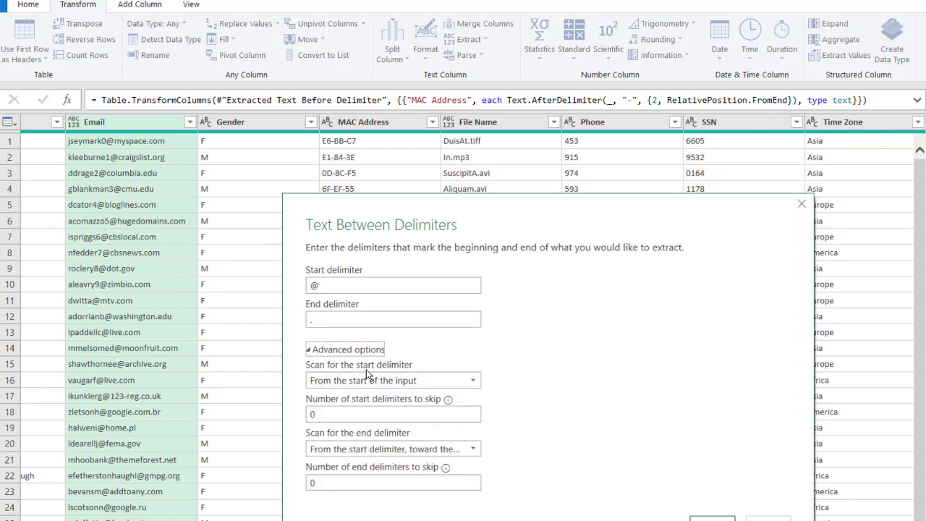
mouse_move(648, 446)
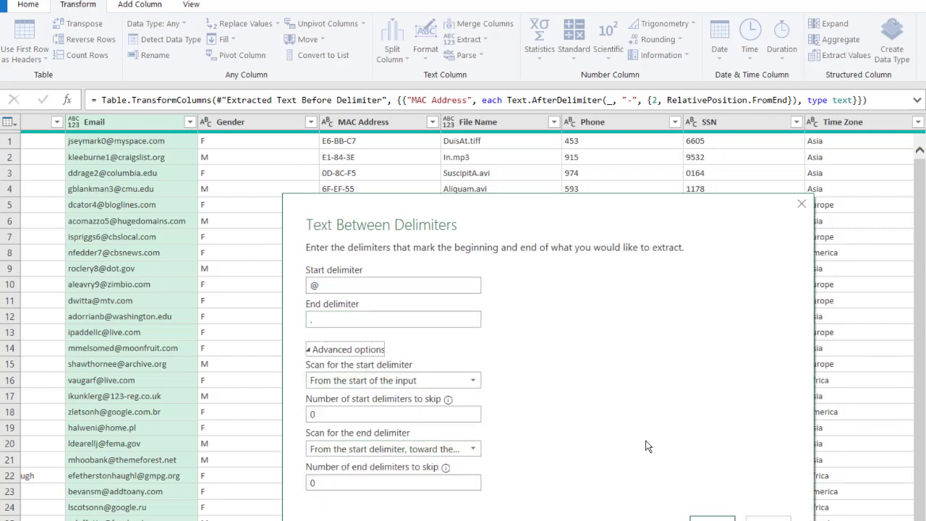
mouse_move(214, 238)
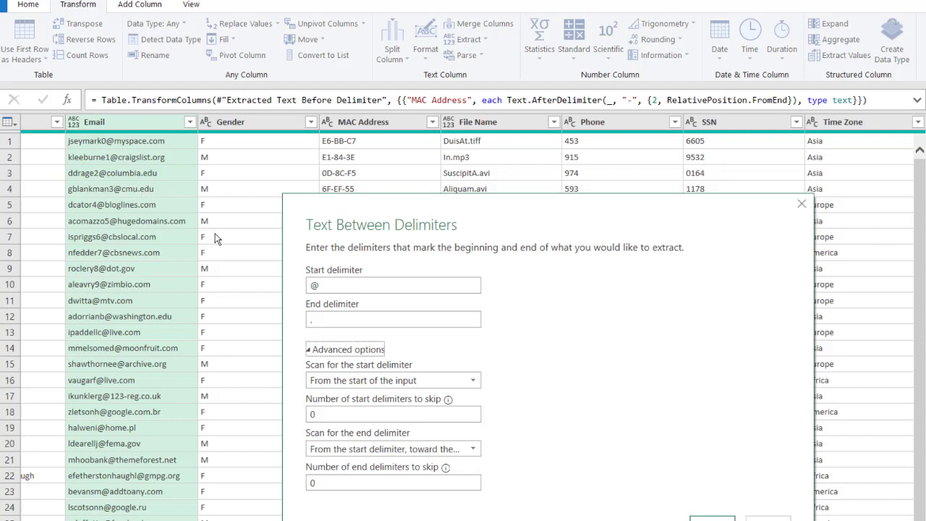
mouse_move(660, 513)
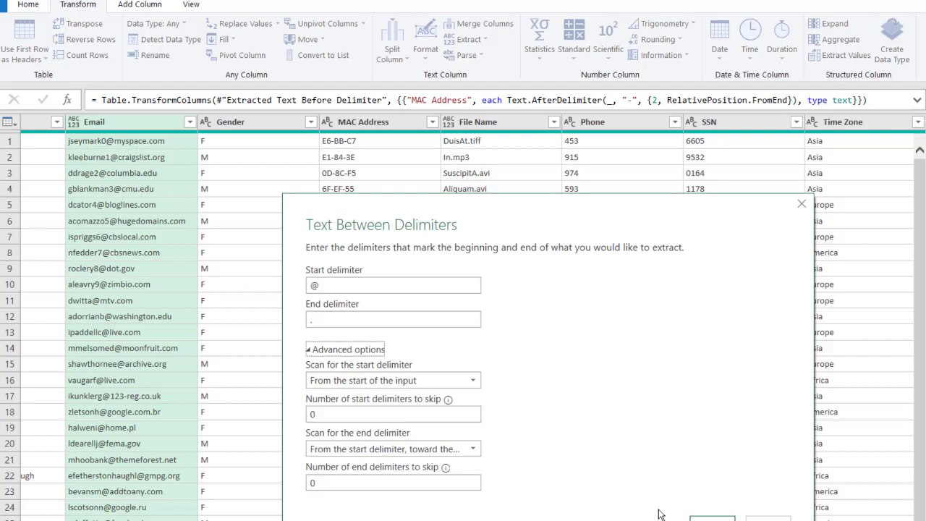
click(713, 518)
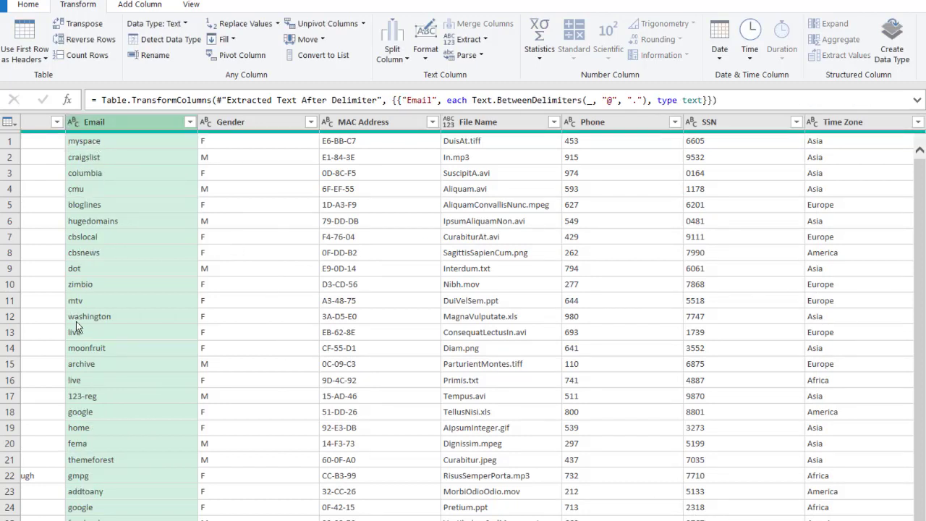
mouse_move(73, 418)
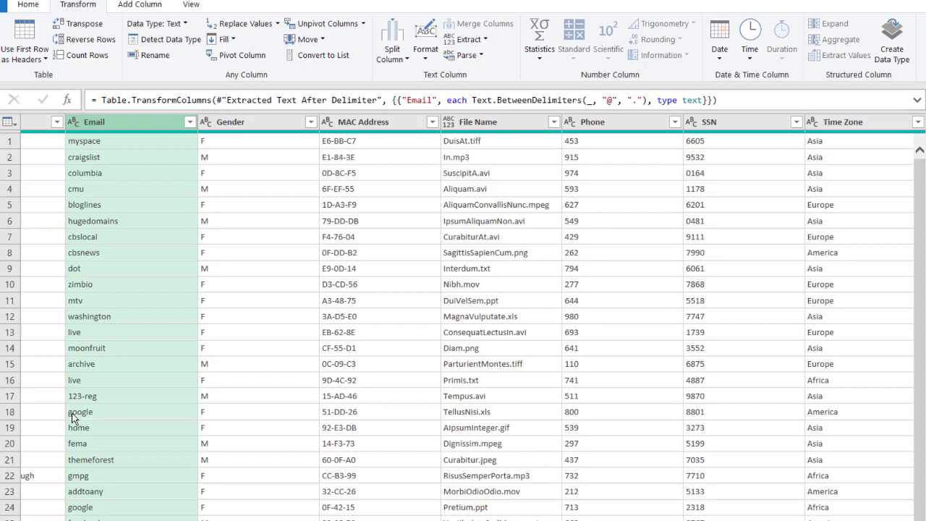
mouse_move(507, 21)
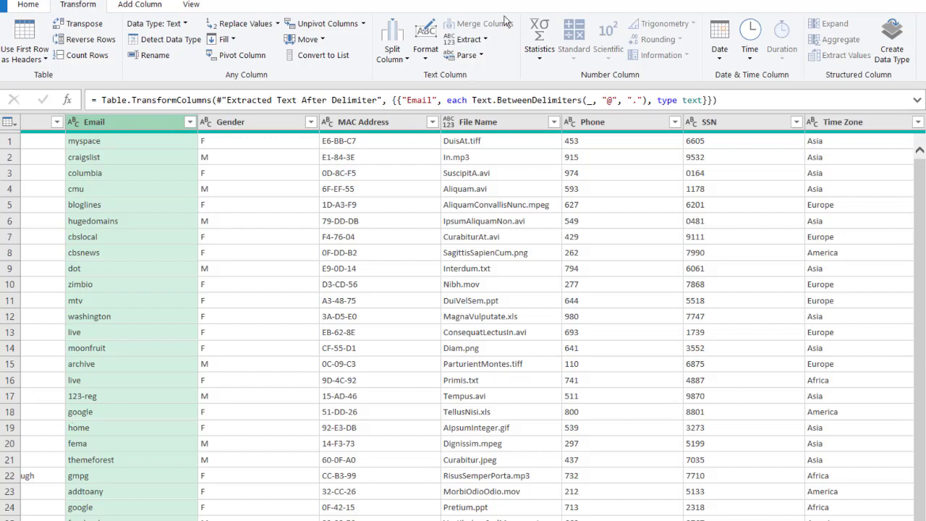
click(466, 39)
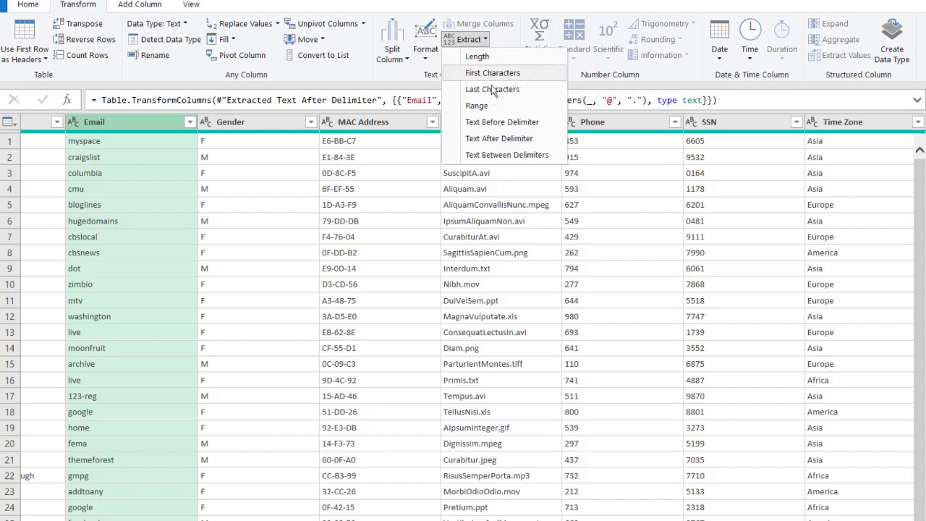
click(506, 155)
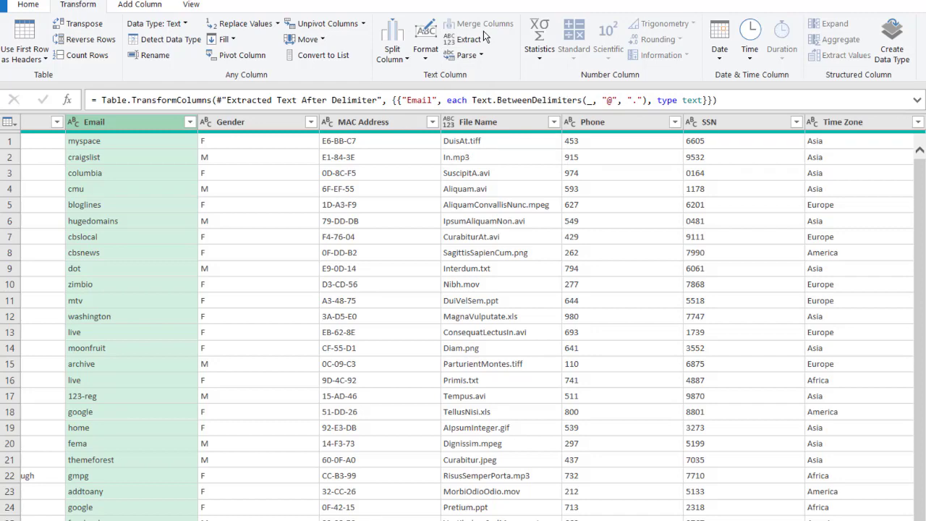
mouse_move(479, 23)
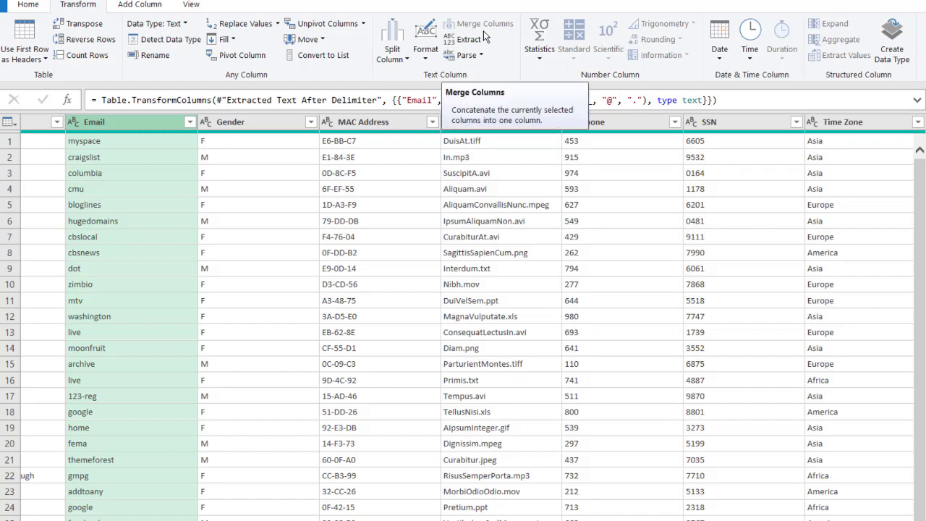
click(463, 39)
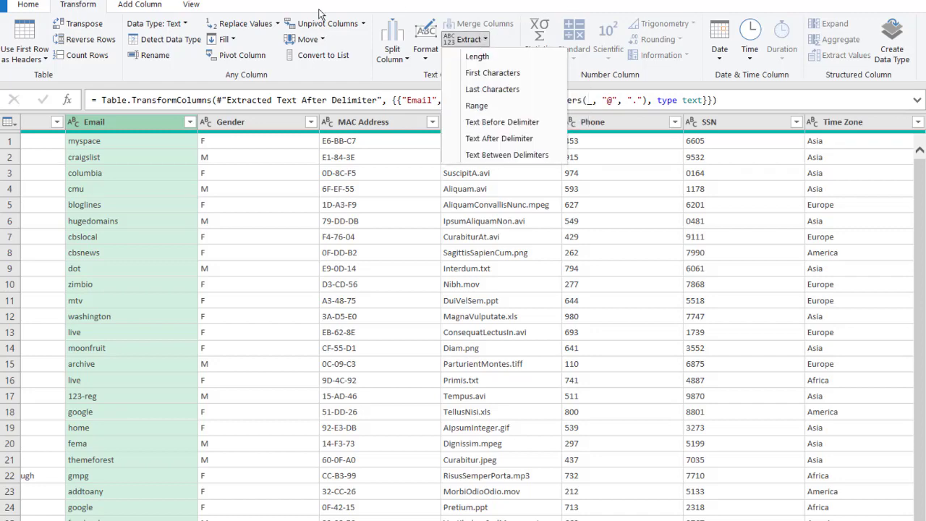
click(507, 154)
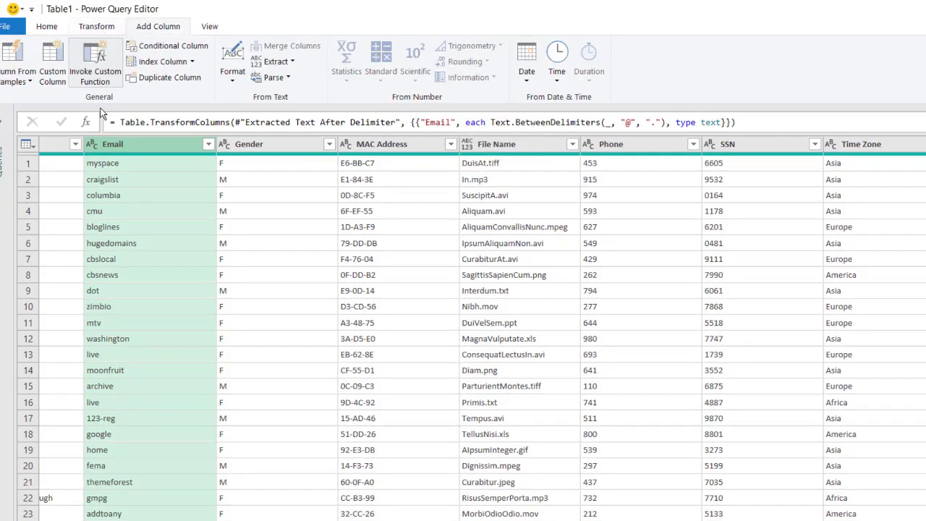
click(96, 26)
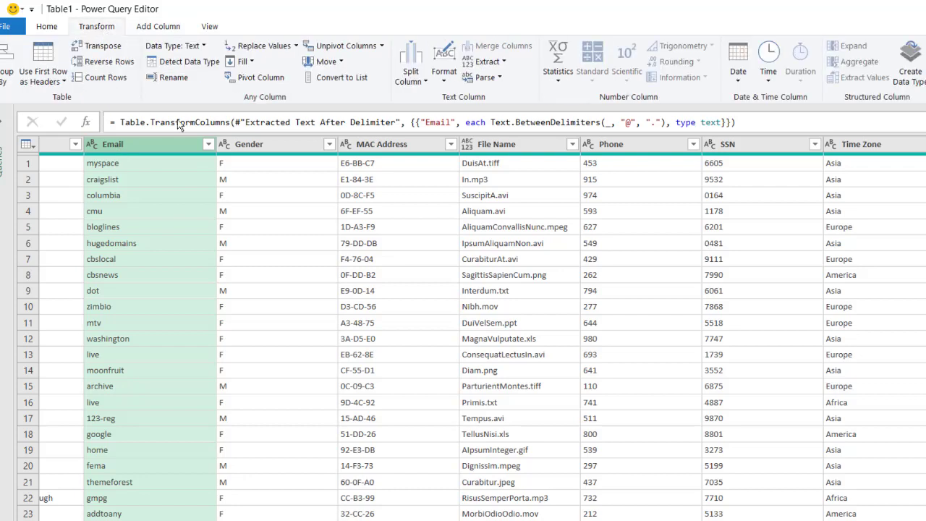